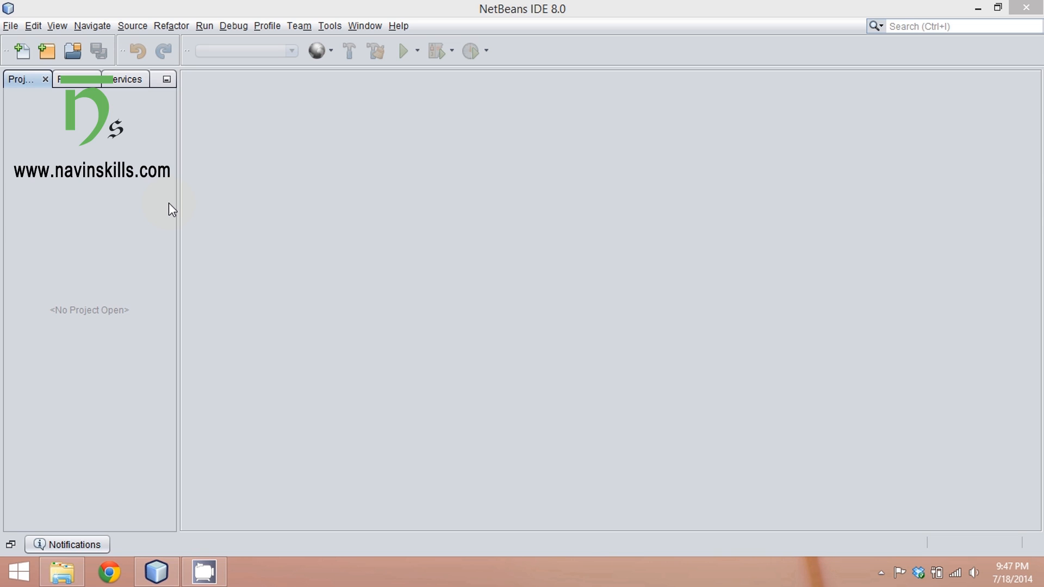
mouse_move(139, 147)
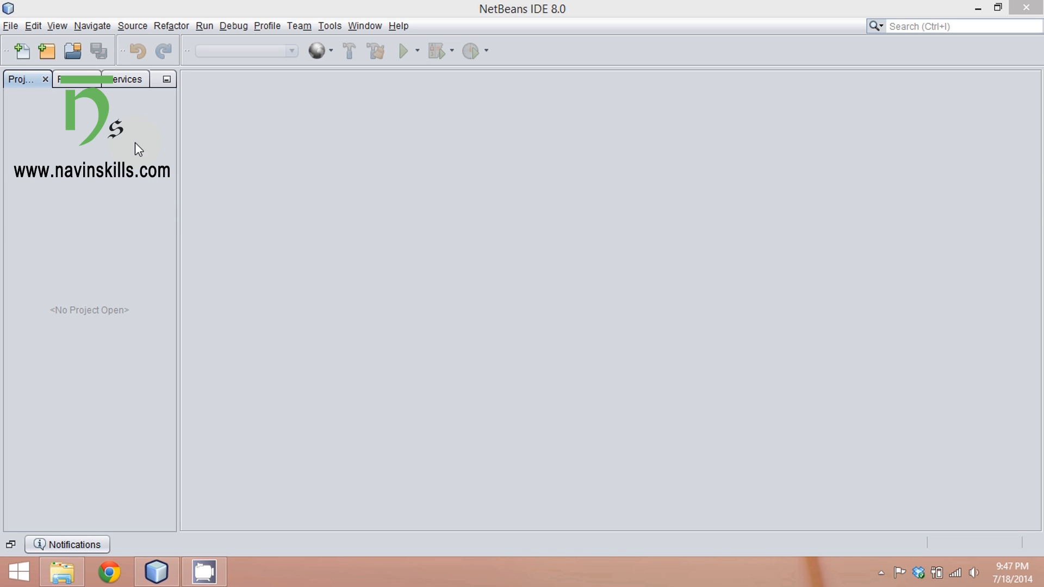
mouse_move(79, 140)
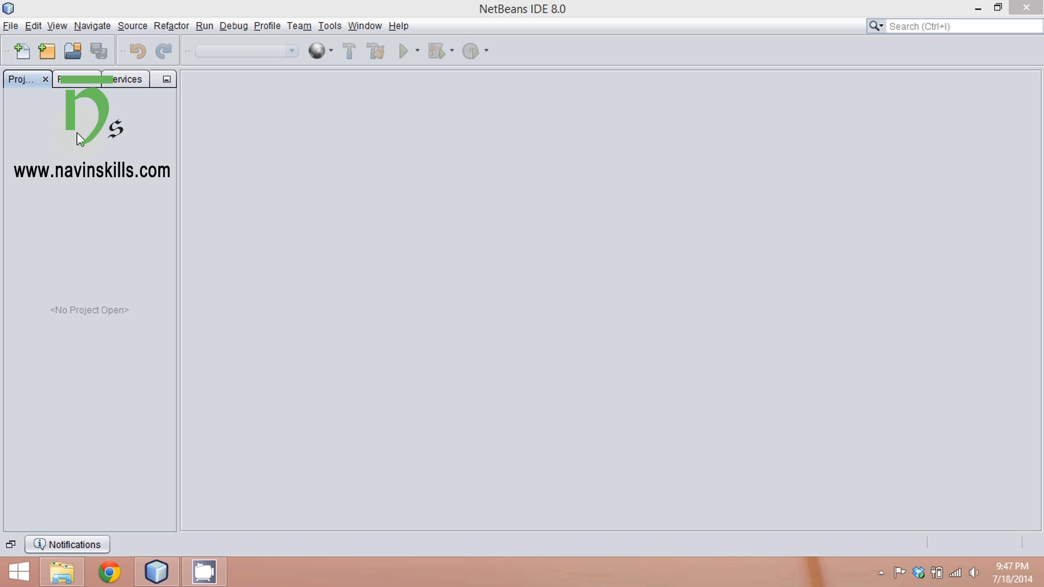
mouse_move(534, 21)
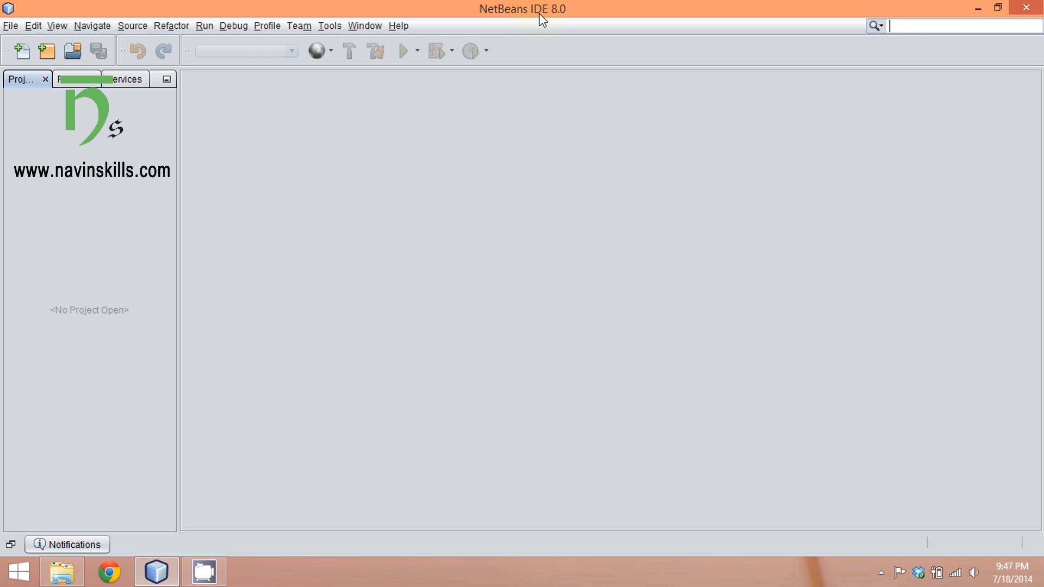
mouse_move(499, 16)
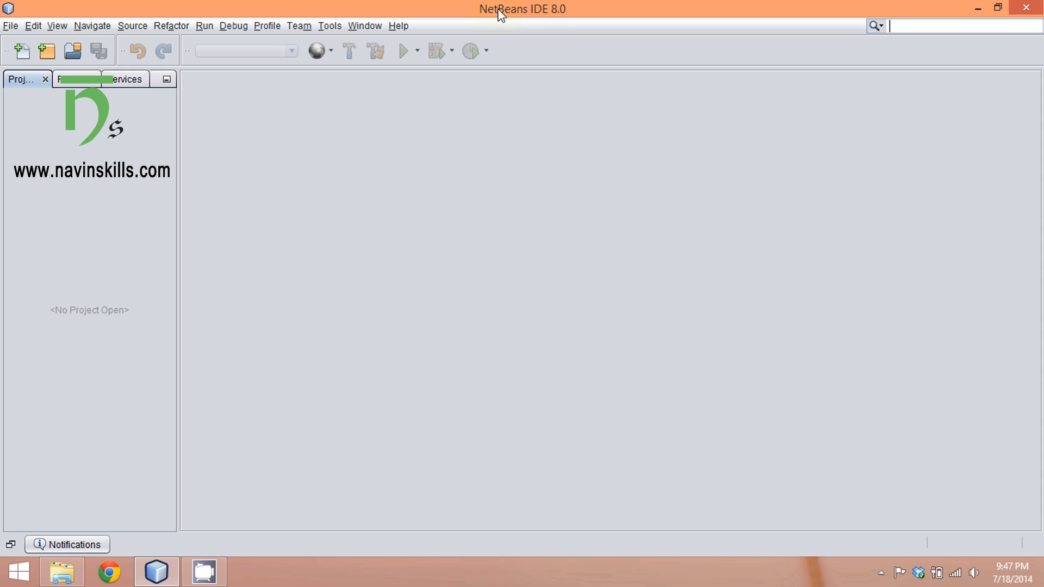
mouse_move(555, 17)
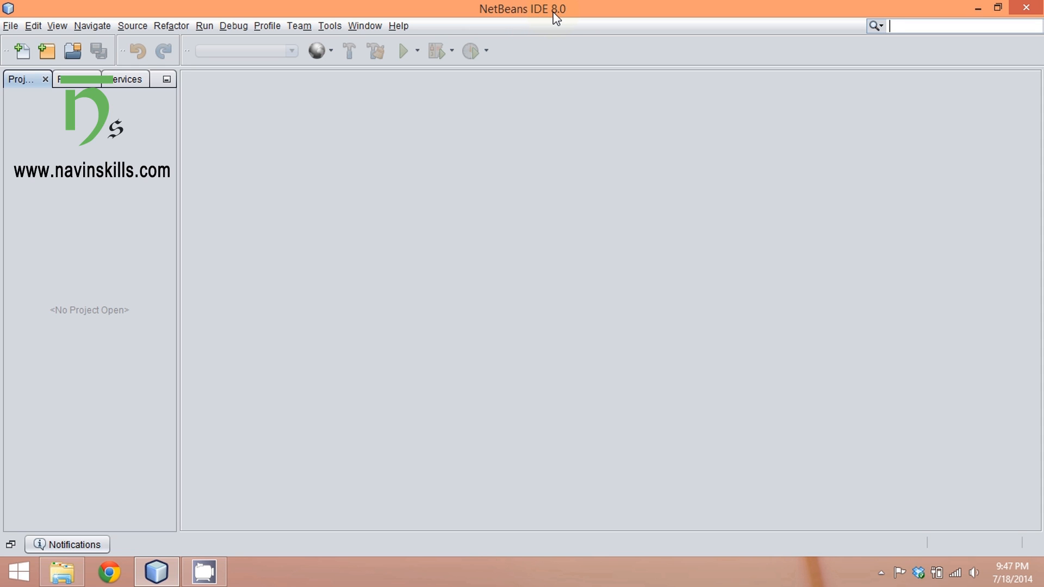
mouse_move(530, 18)
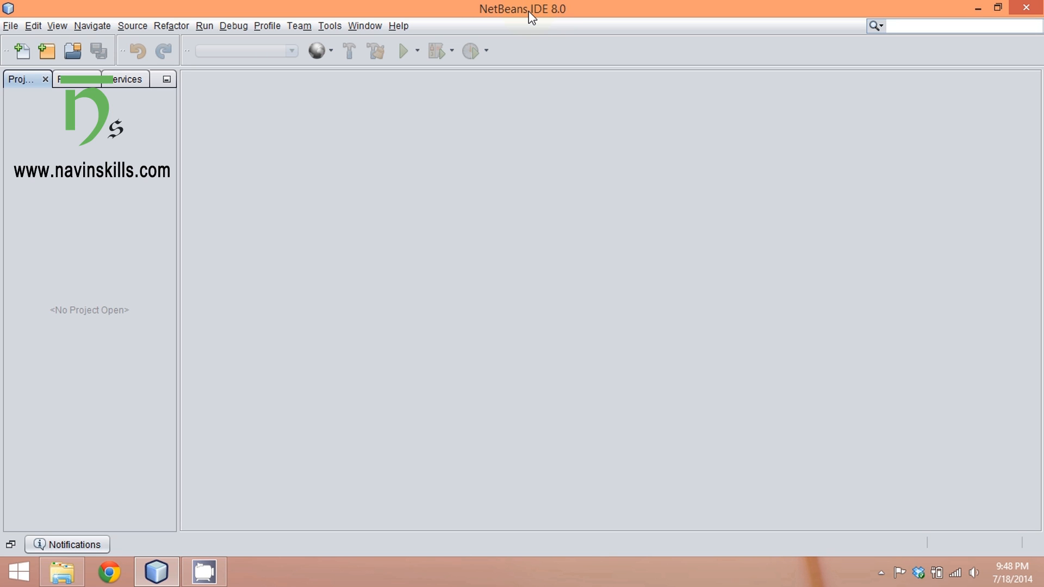
- Start a new project from the Projects pane, keeping Java > Java Application selected
left_click(958, 25)
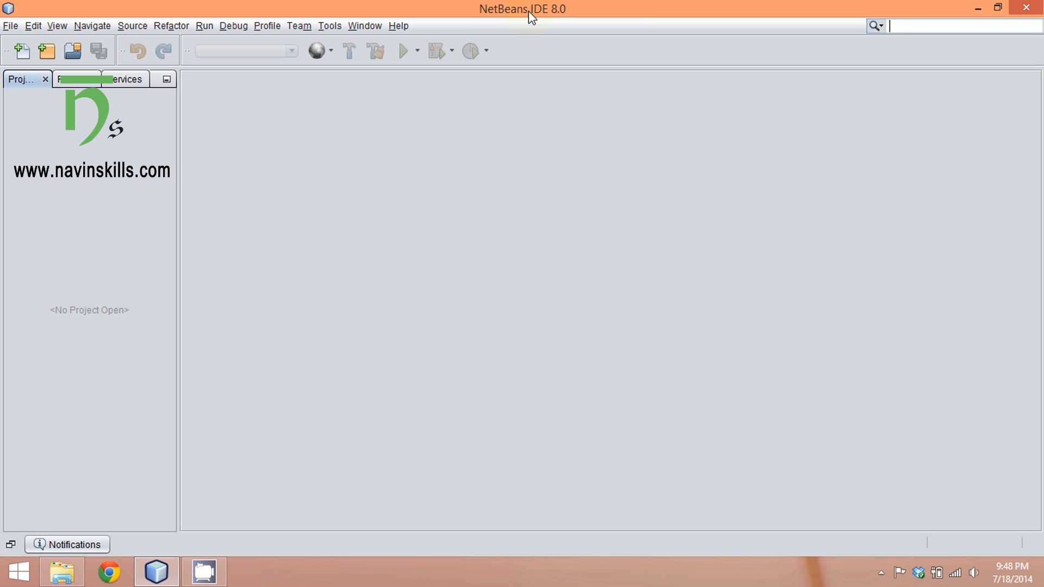
mouse_move(208, 166)
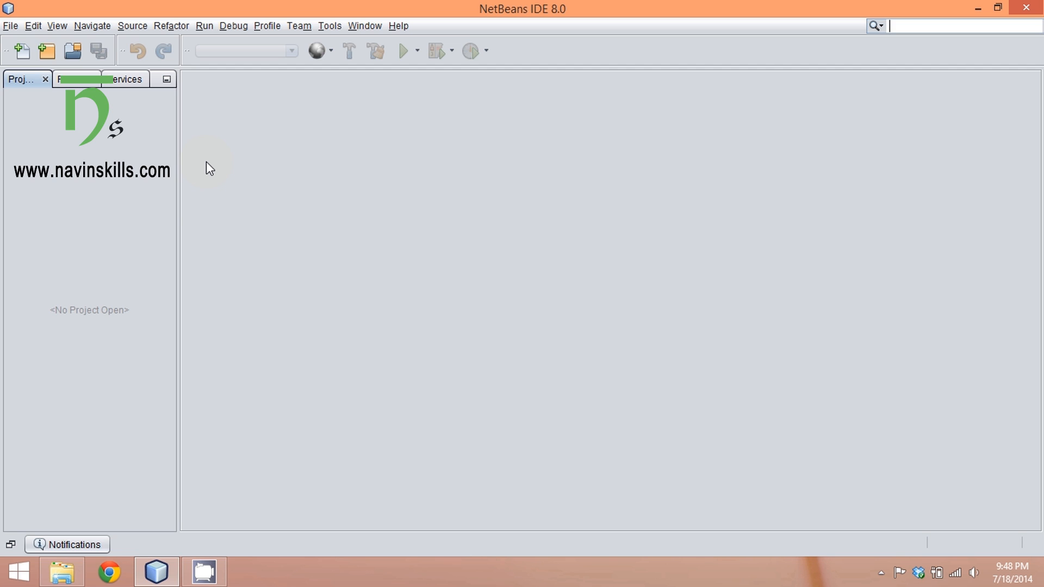
mouse_move(309, 109)
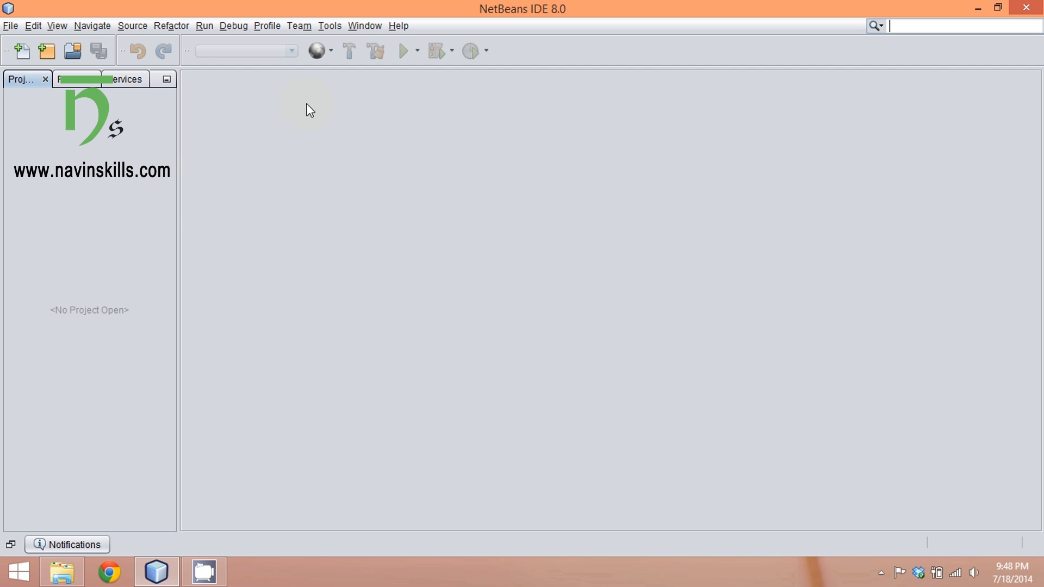
mouse_move(218, 82)
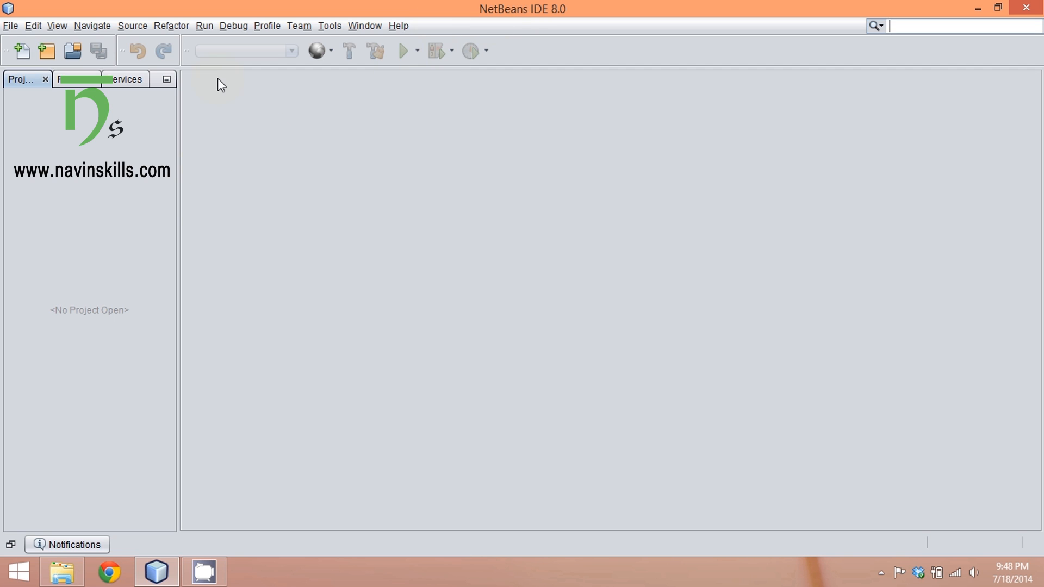
mouse_move(60, 179)
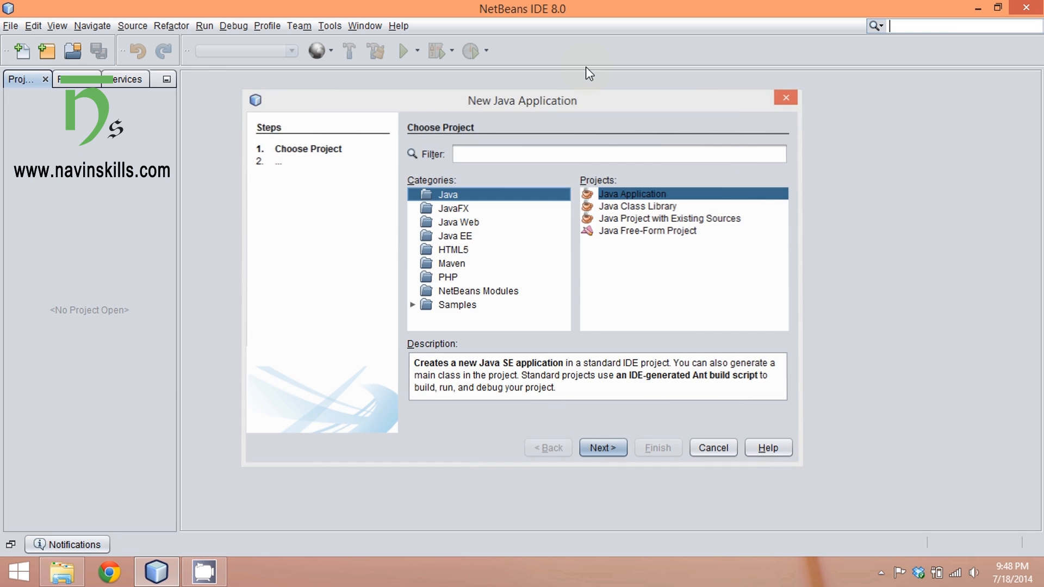
left_click(712, 448)
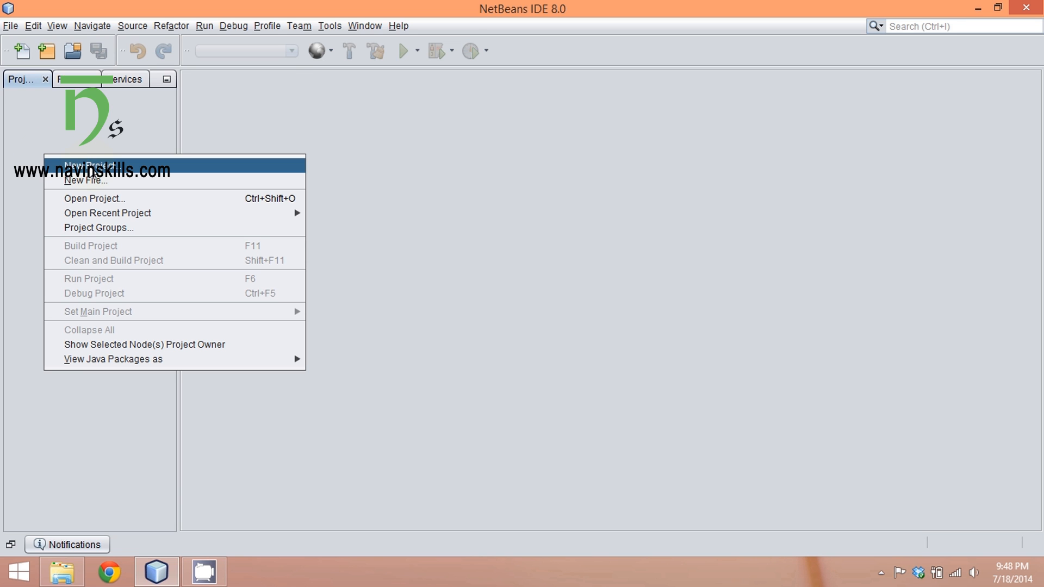
left_click(87, 167)
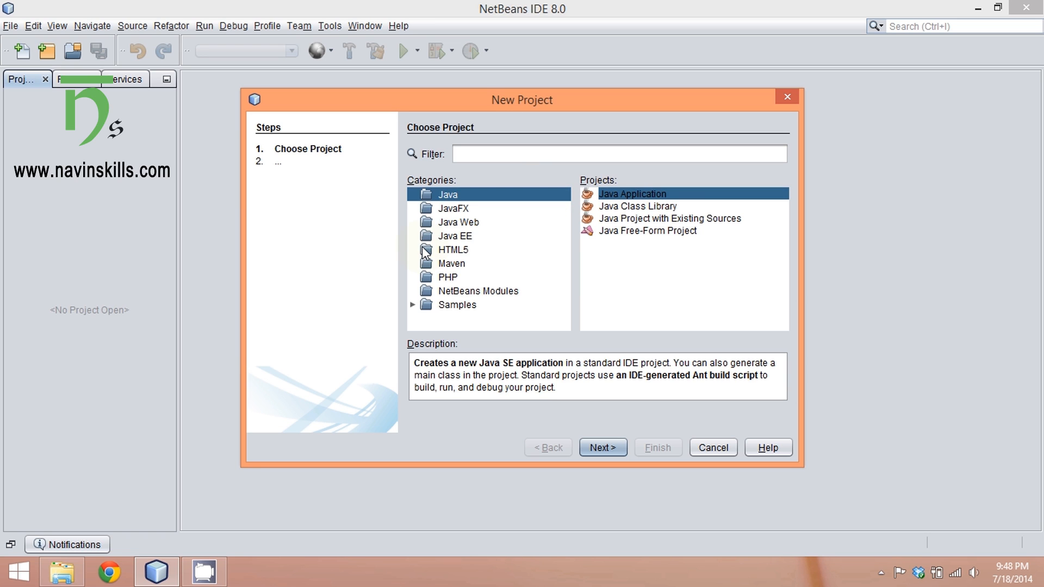
mouse_move(470, 211)
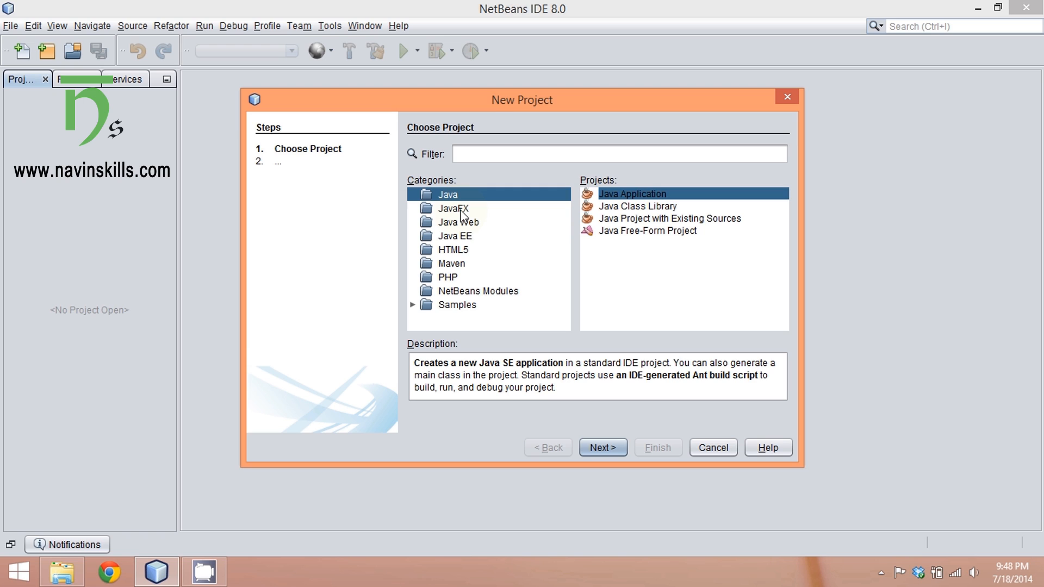
mouse_move(455, 226)
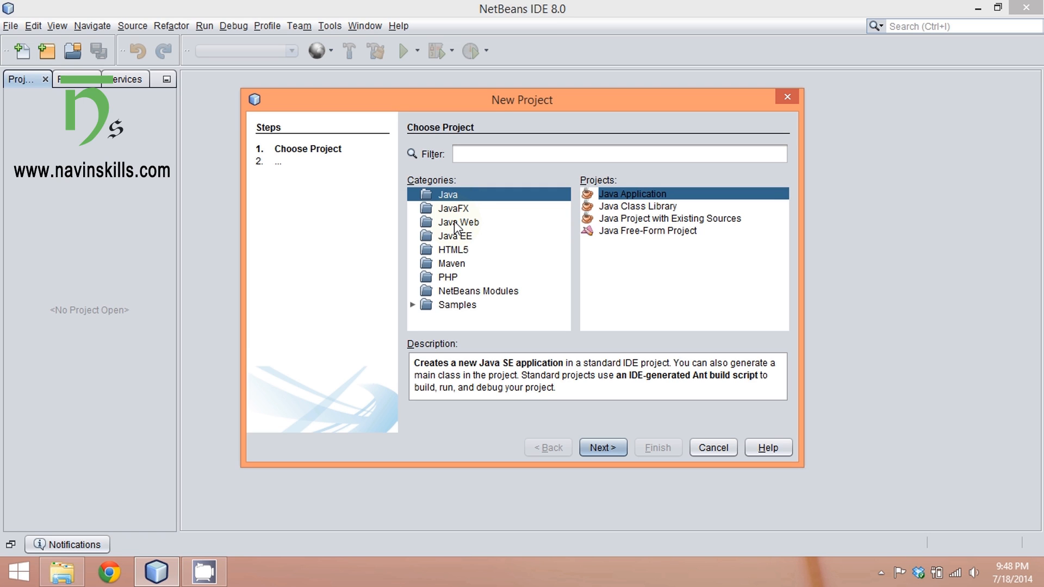
mouse_move(475, 231)
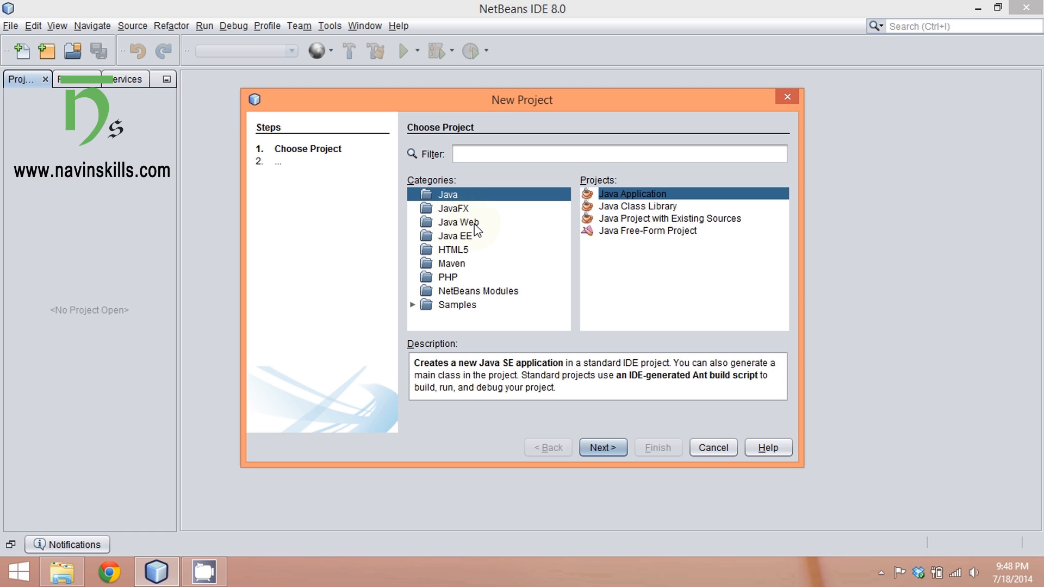
mouse_move(459, 243)
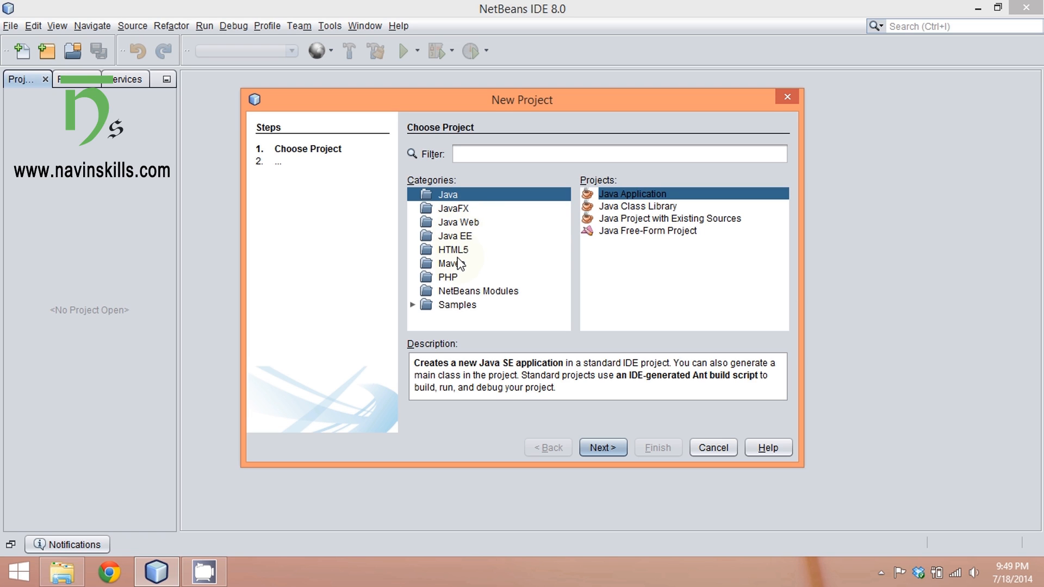
mouse_move(454, 252)
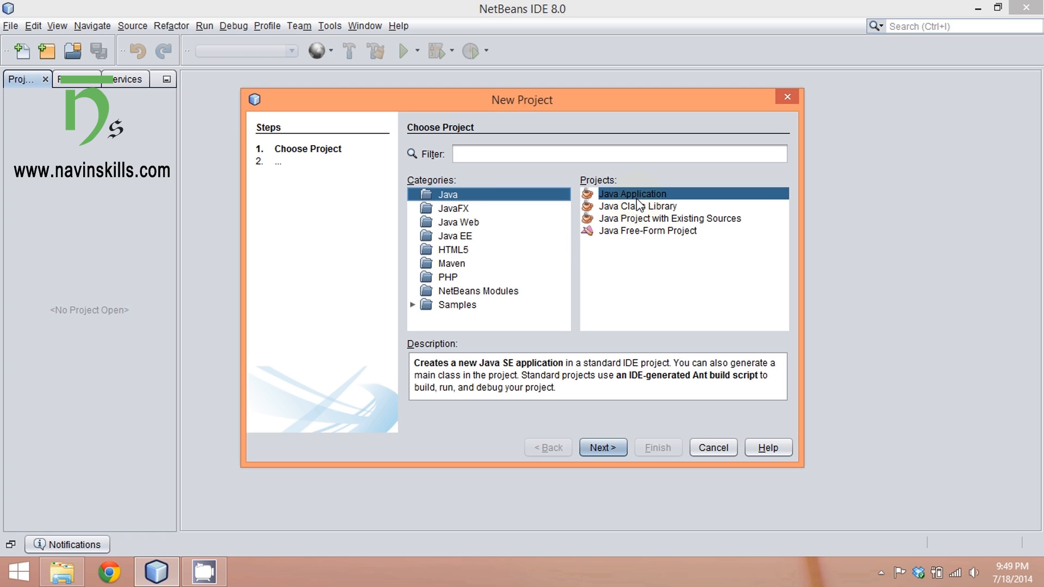
mouse_move(650, 194)
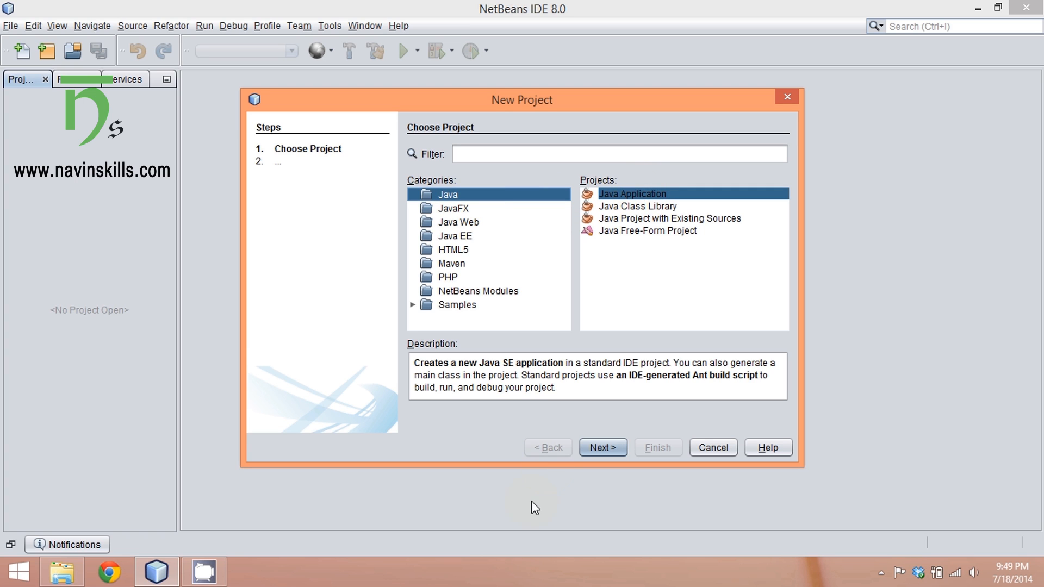
- Name the Java application project SwingDemo and finish the wizard
left_click(603, 447)
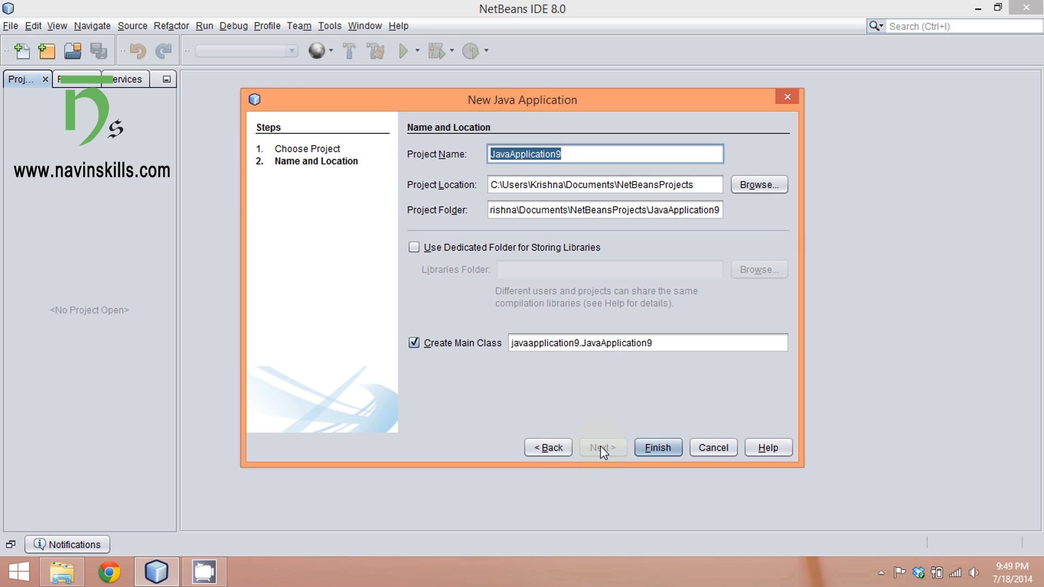
type("SwingDemo")
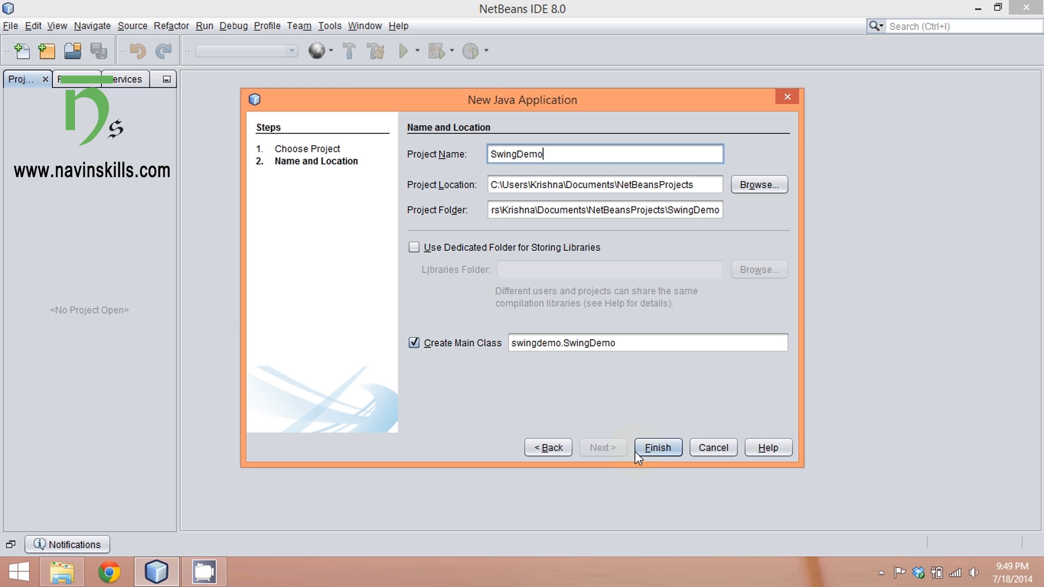
left_click(658, 448)
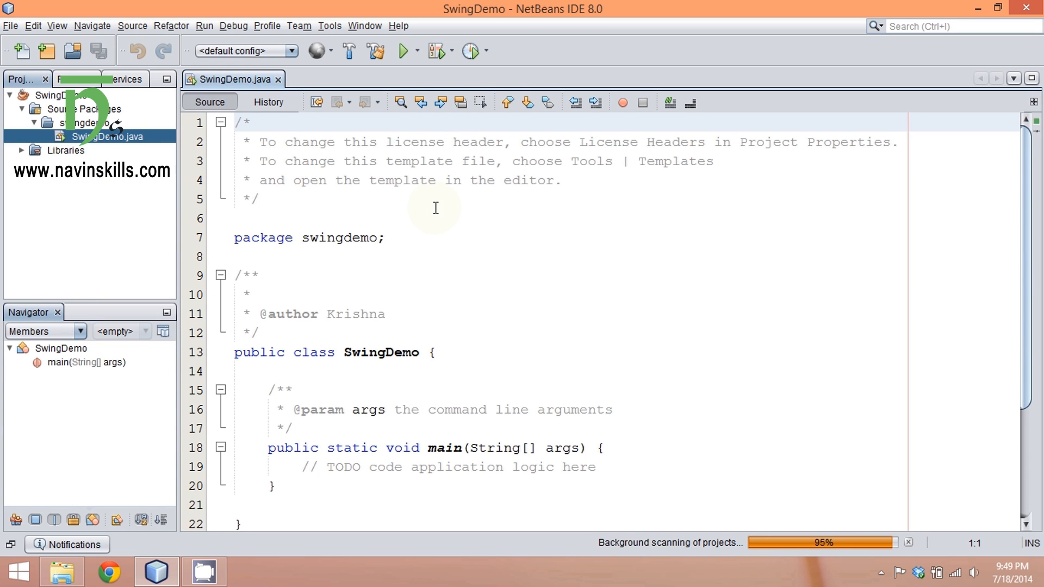
mouse_move(382, 362)
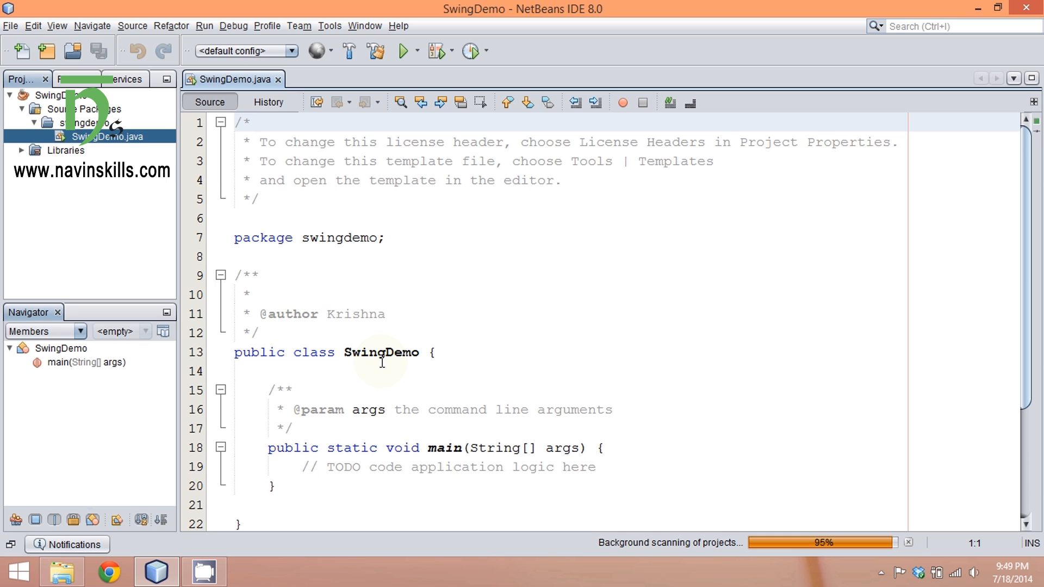
mouse_move(311, 316)
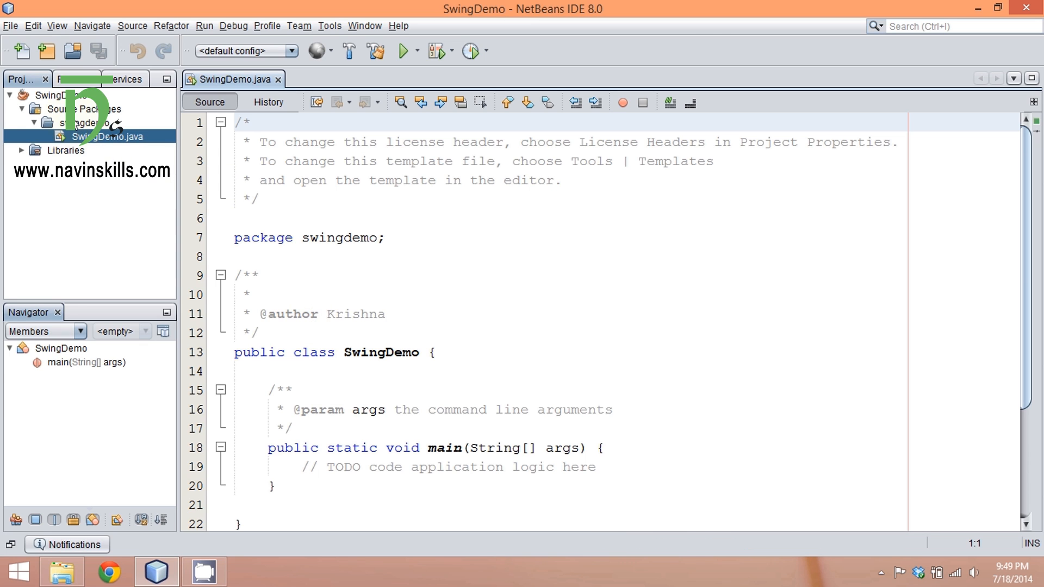
mouse_move(278, 80)
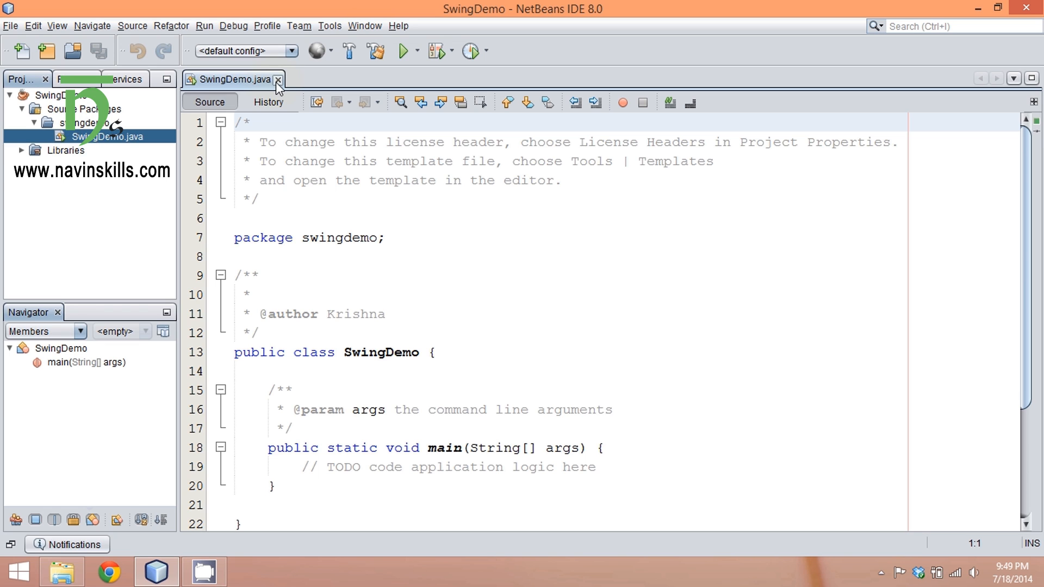
- Close SwingDemo.java and add a Java class named MyGui to the swingdemo package
left_click(278, 80)
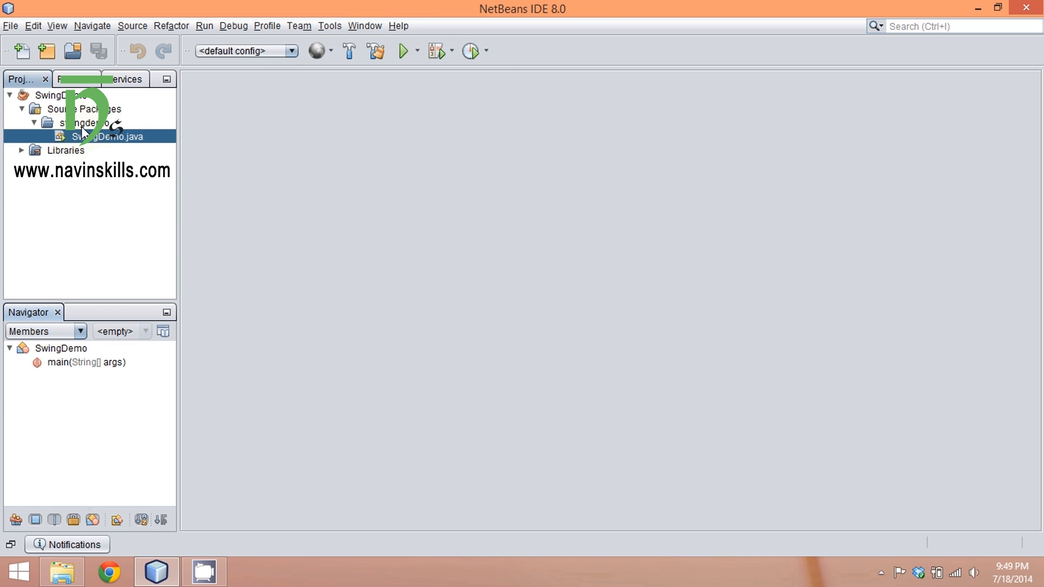
left_click(70, 123)
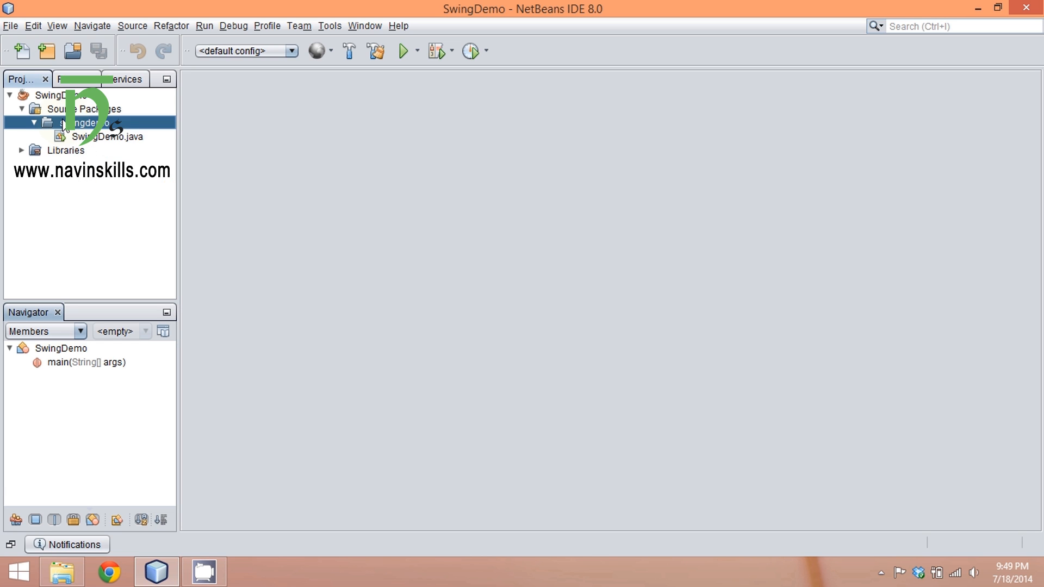
right_click(76, 122)
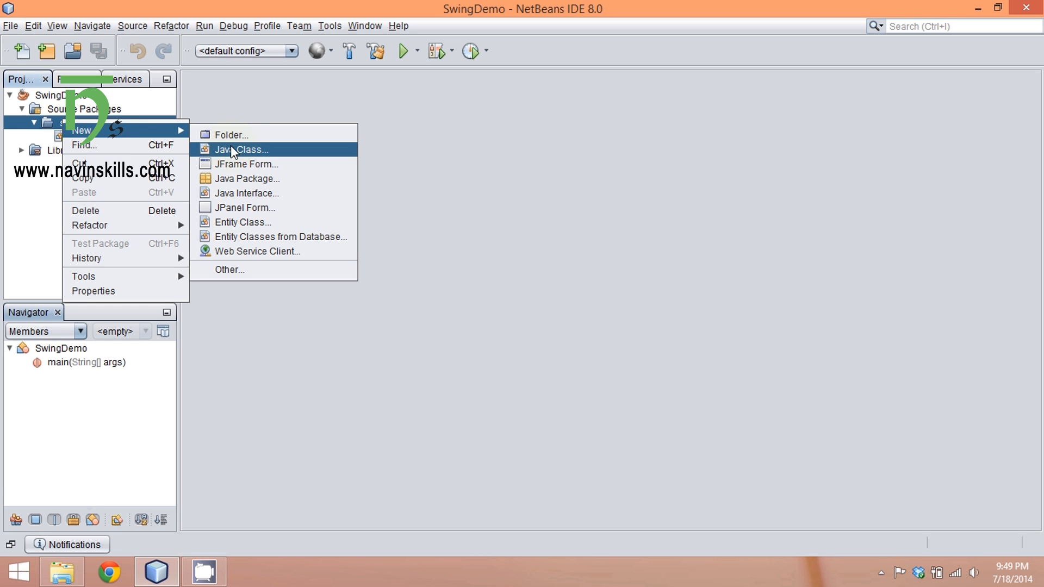
left_click(242, 149)
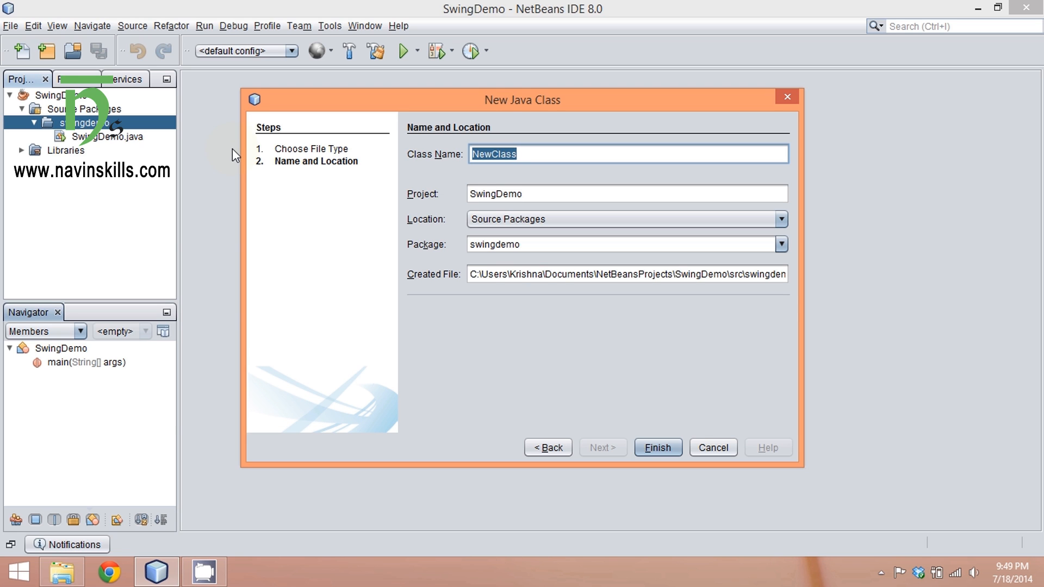
type("MyGui")
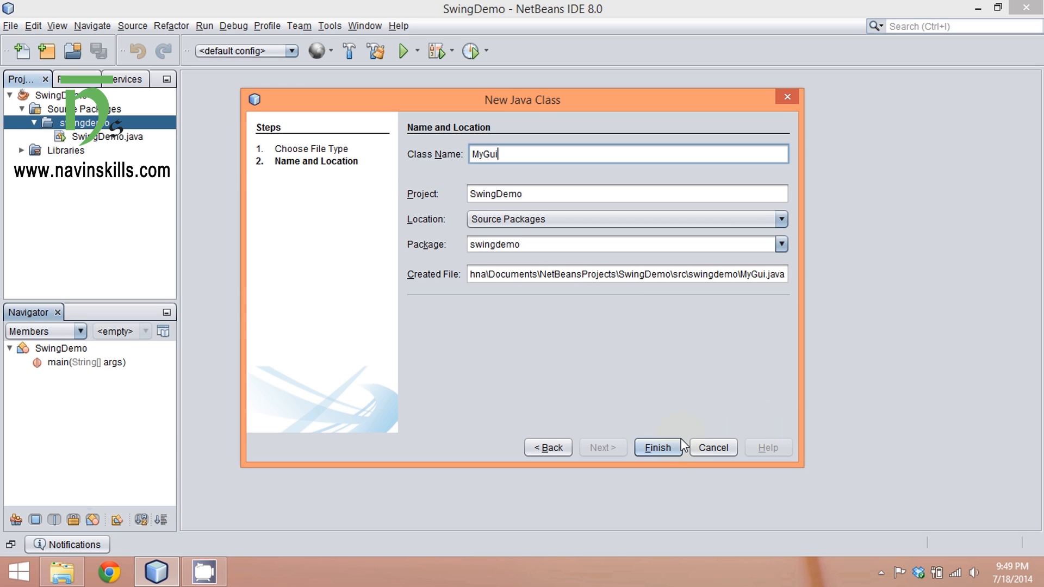
left_click(658, 447)
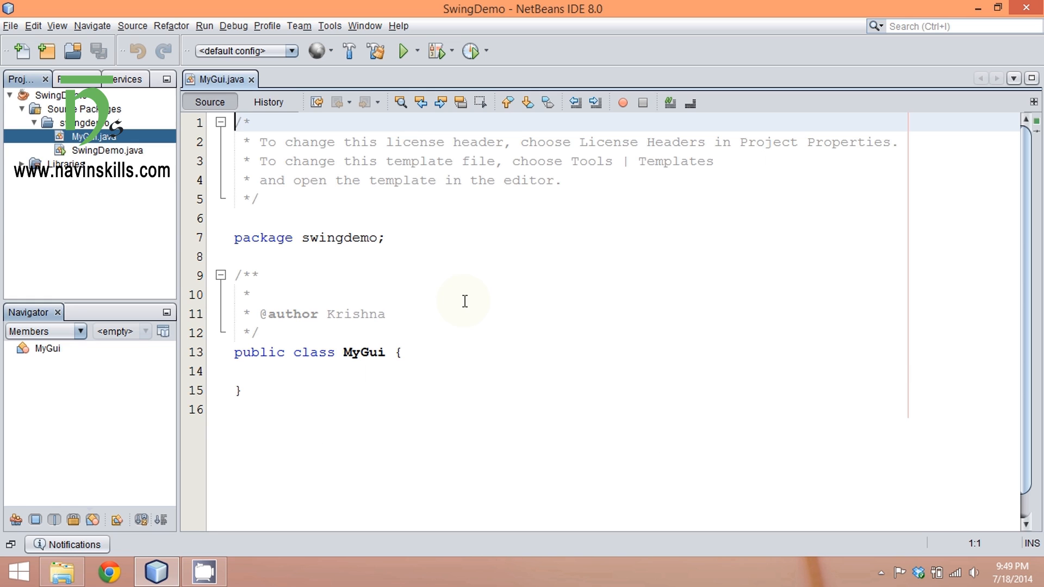
- Delete the generated license header comment block from MyGui.java
left_click_drag(246, 280, 252, 332)
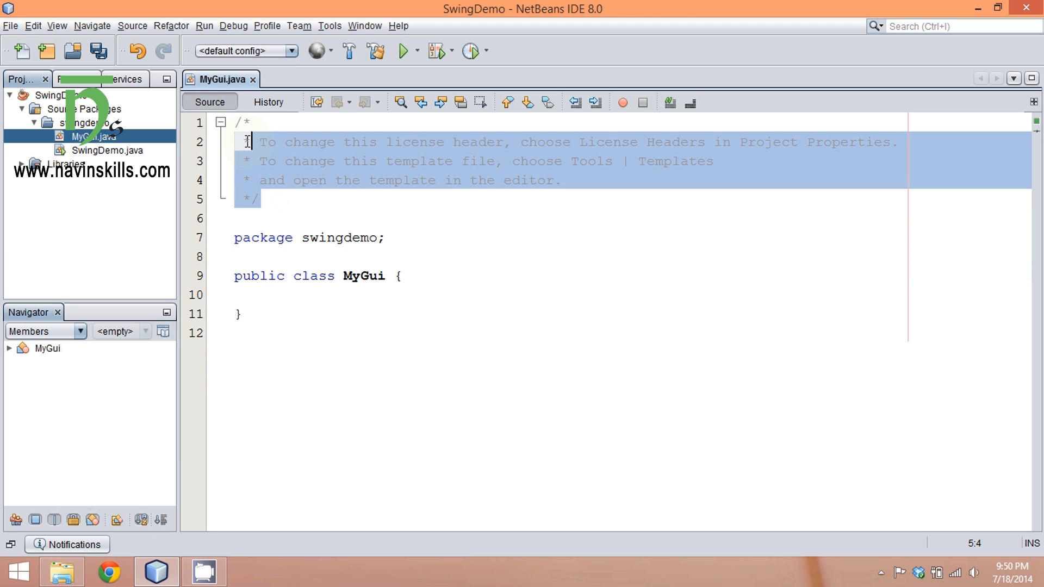
key("Delete")
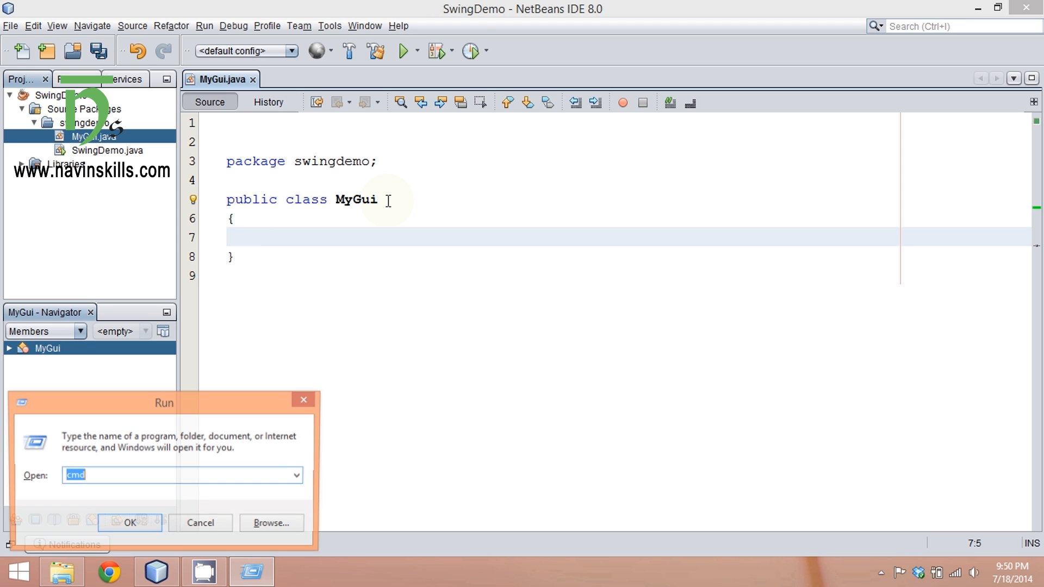
- Run javac in Command Prompt, confirm it is not recognized, and close the window
left_click(130, 523)
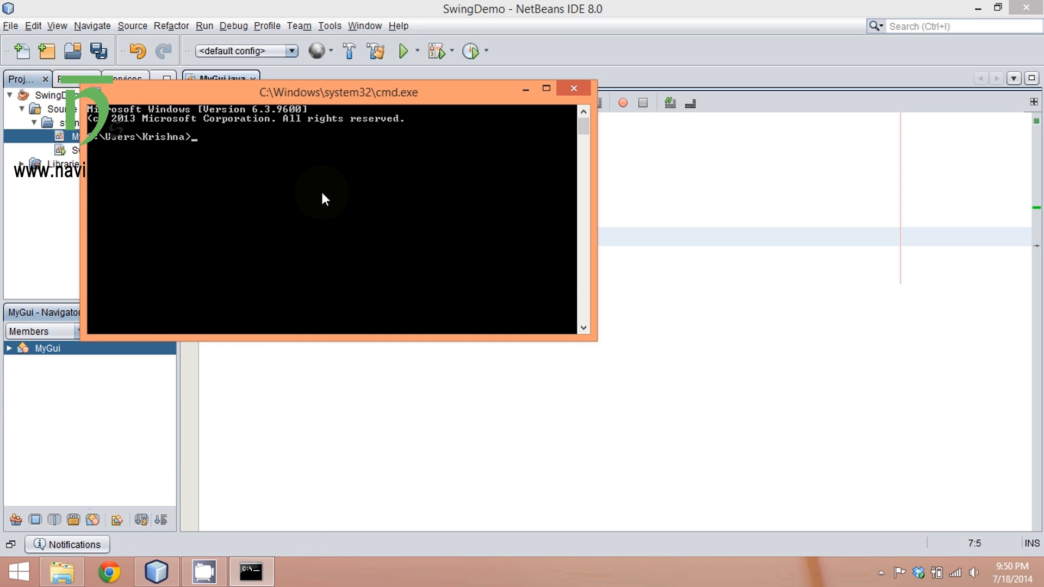
type("laksjdflsd")
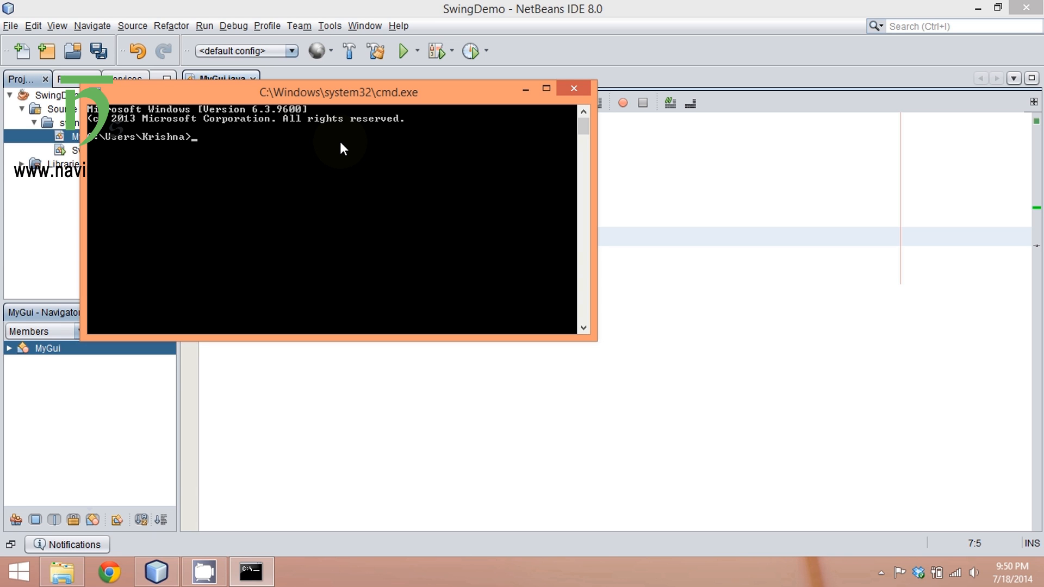
mouse_move(312, 210)
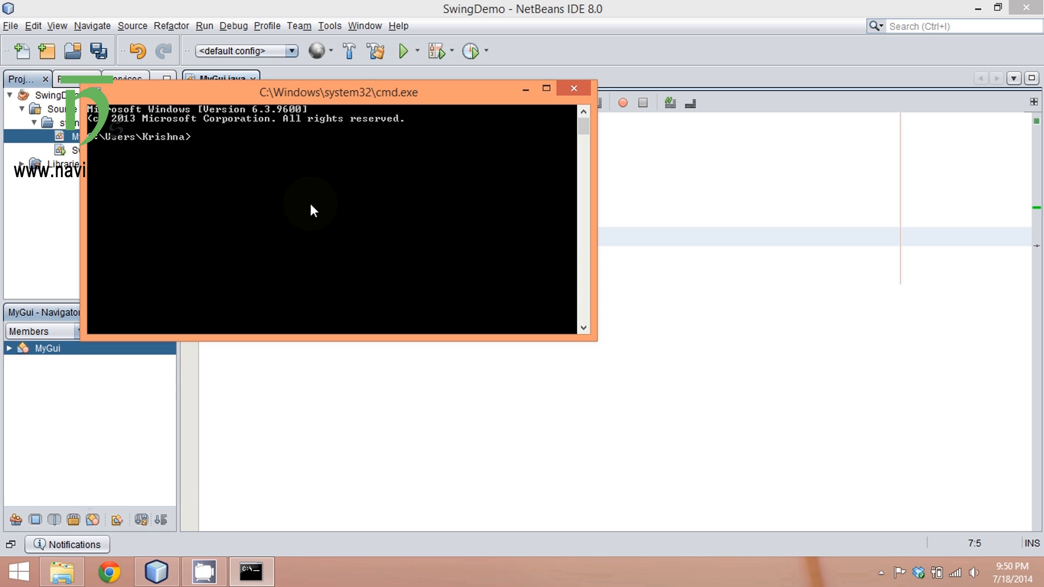
type("javac")
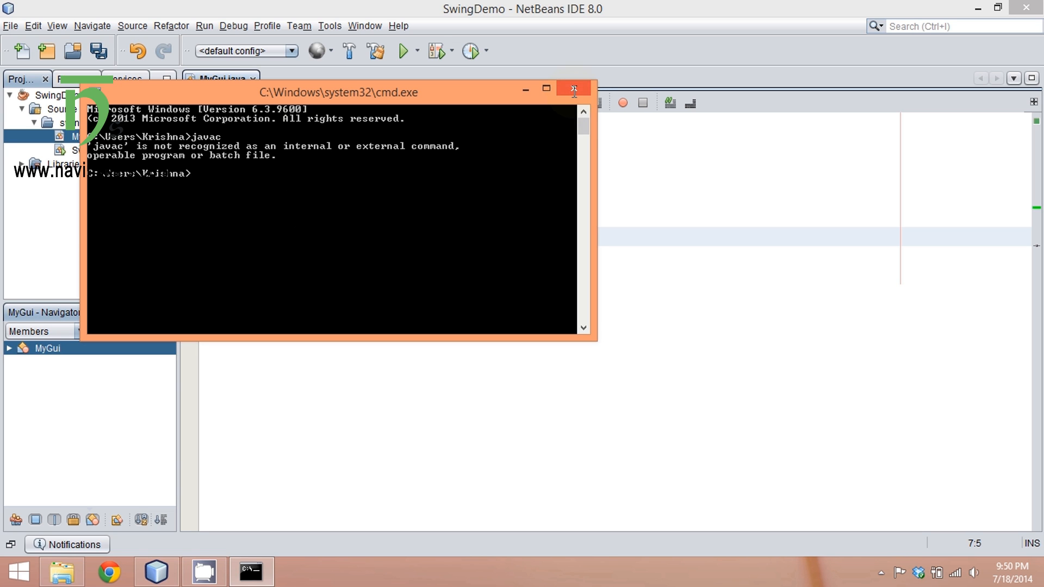
left_click(575, 88)
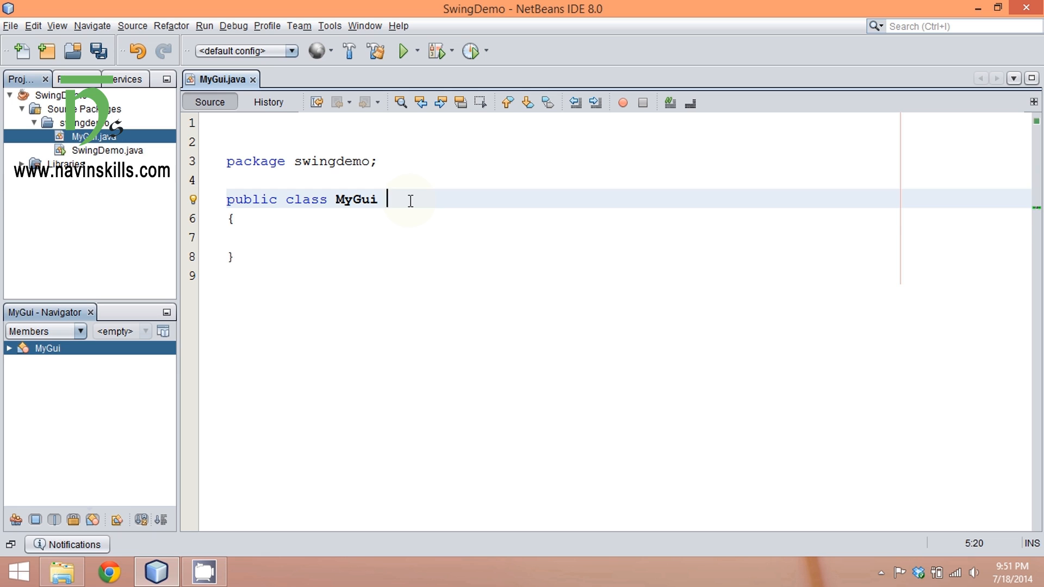
- Declare class MyFrame extends Frame with an empty body below the MyGui class
type("class")
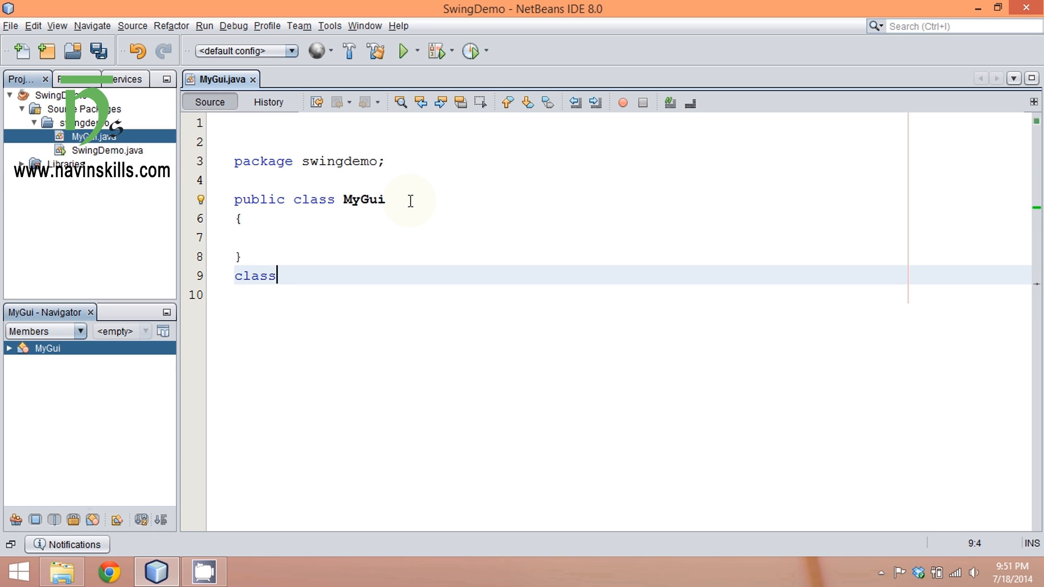
type("\" \"")
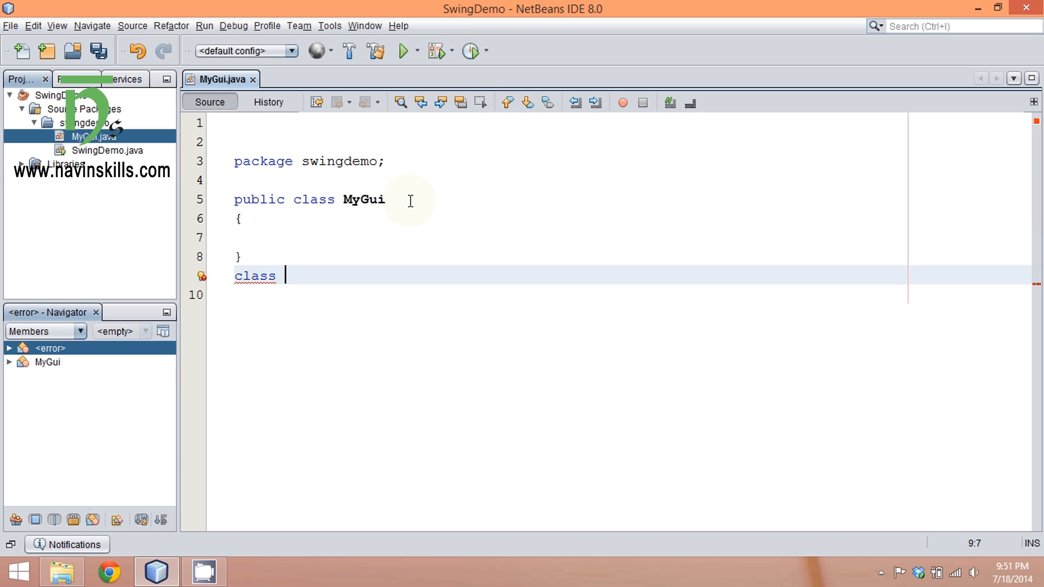
type("M")
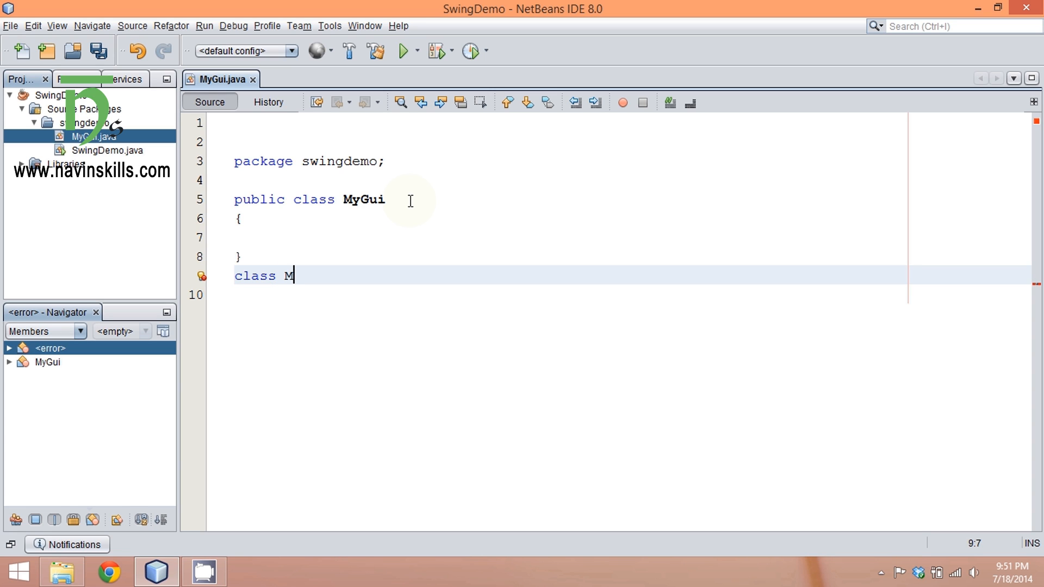
type("yFr")
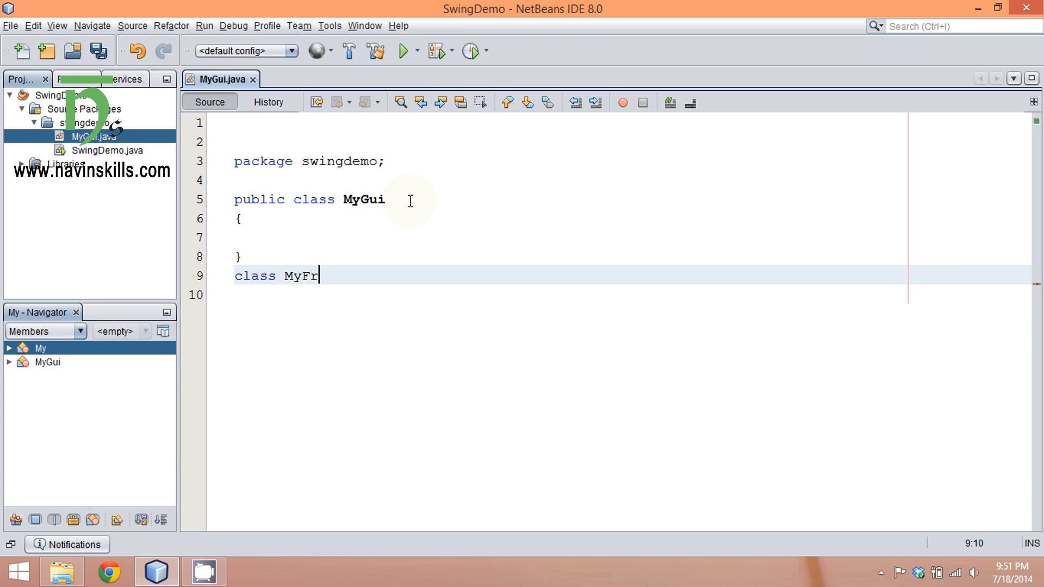
type("ame")
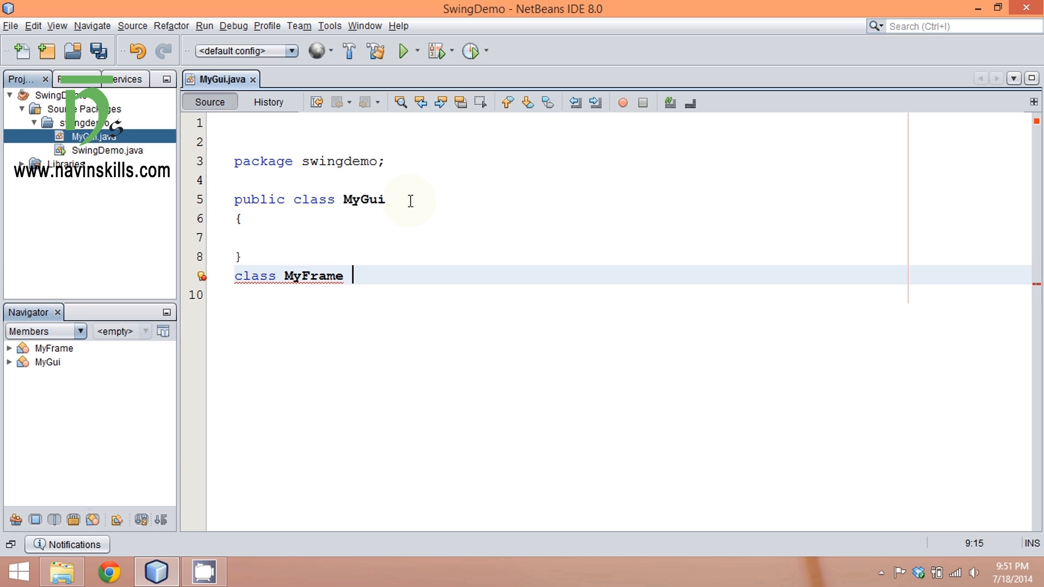
type("{")
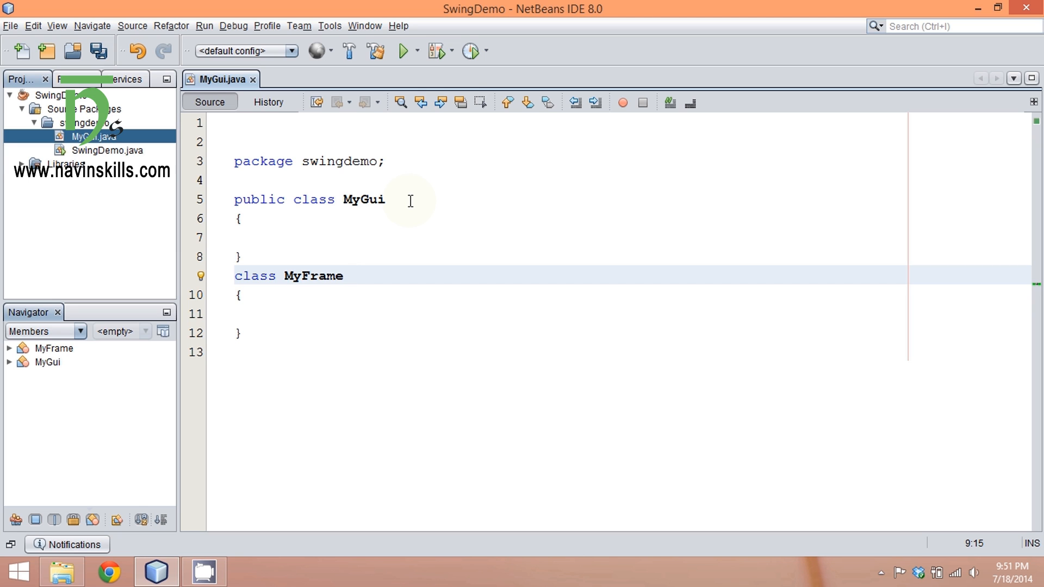
type("extends")
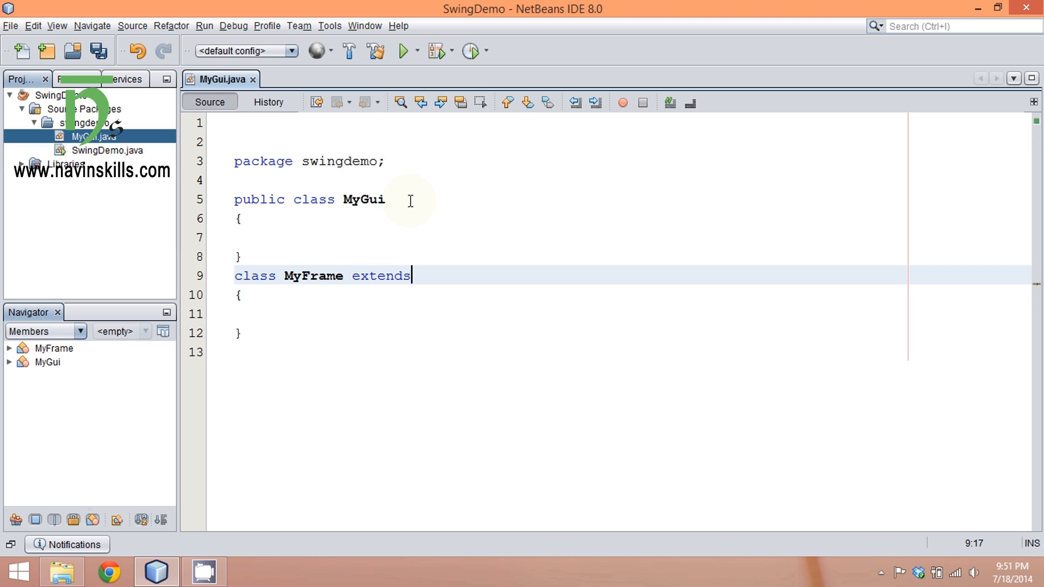
type("Frame")
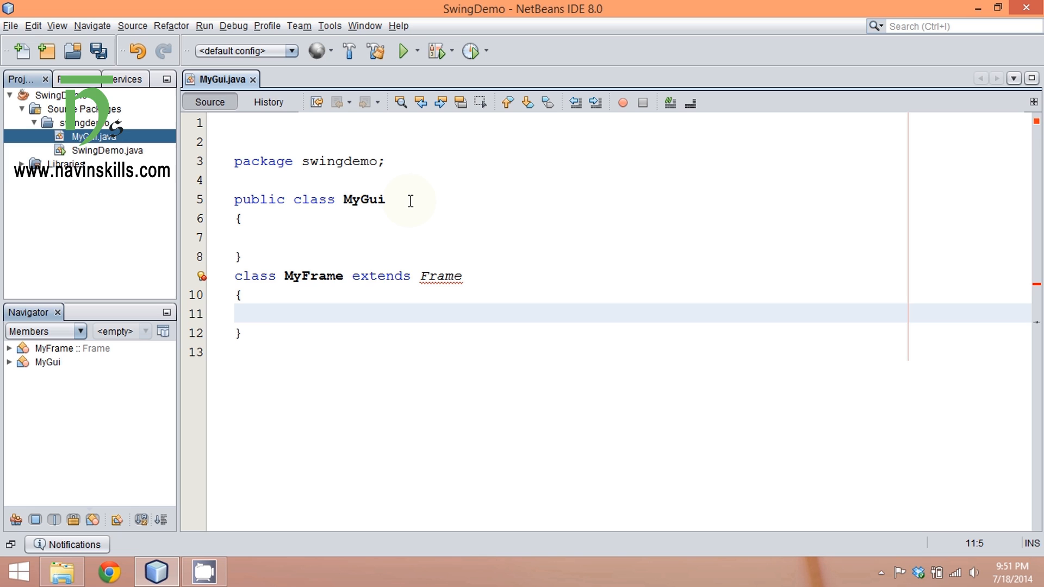
left_click(269, 313)
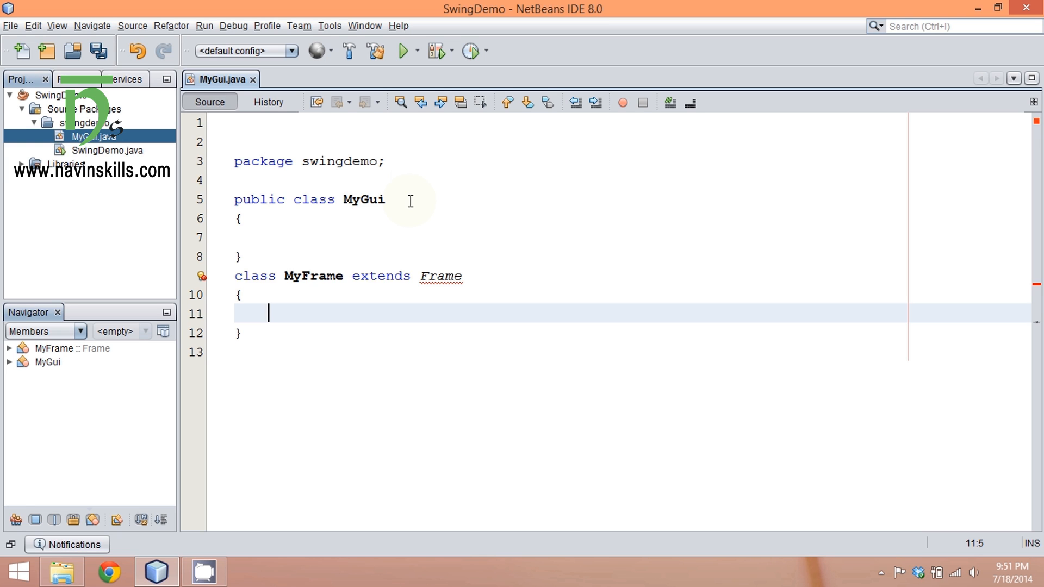
type("im")
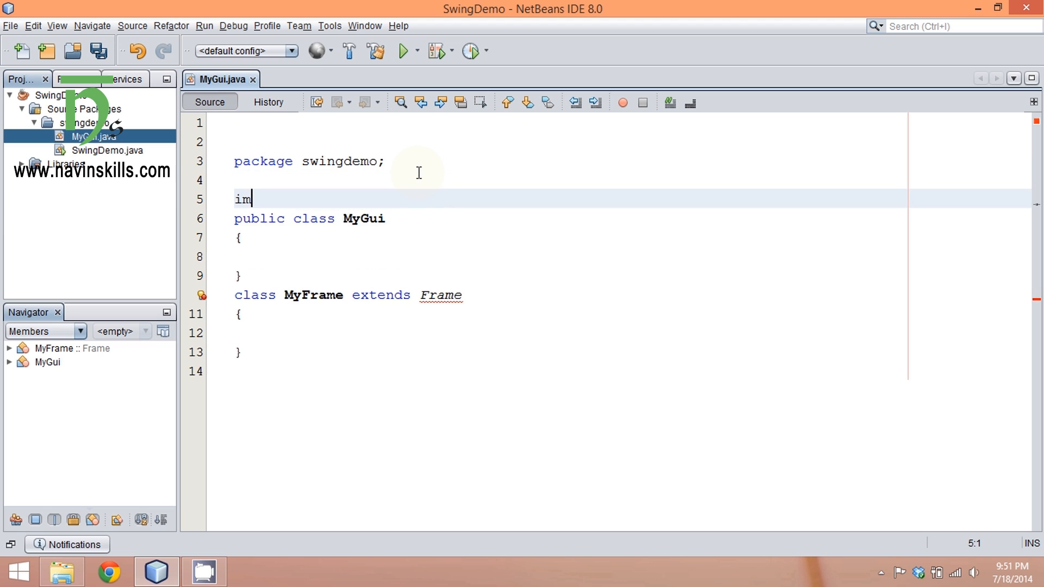
- Autocomplete import java.awt.Frame to clear the Frame error on MyFrame
key("BackSpace")
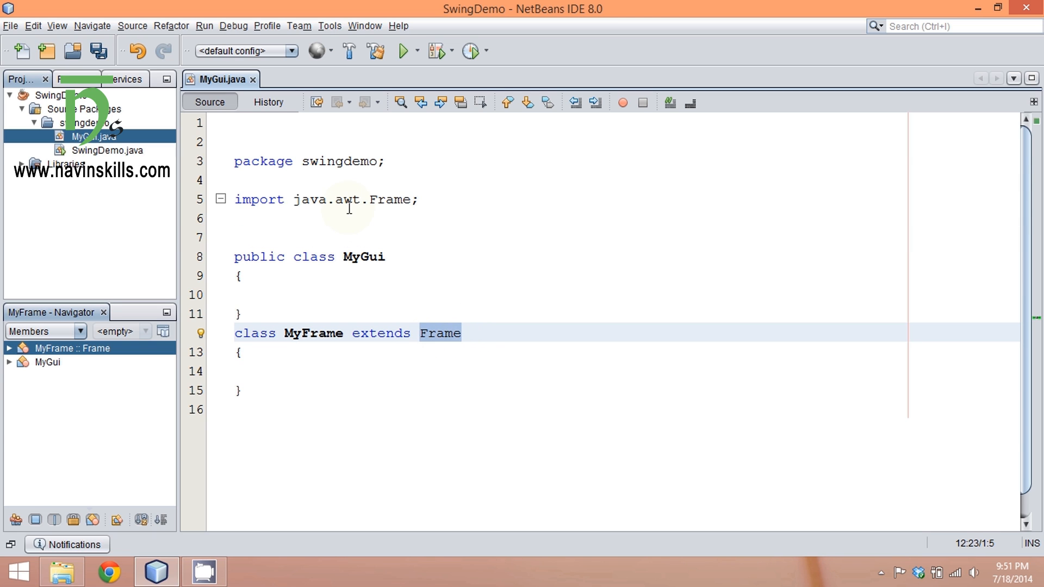
double_click(349, 200)
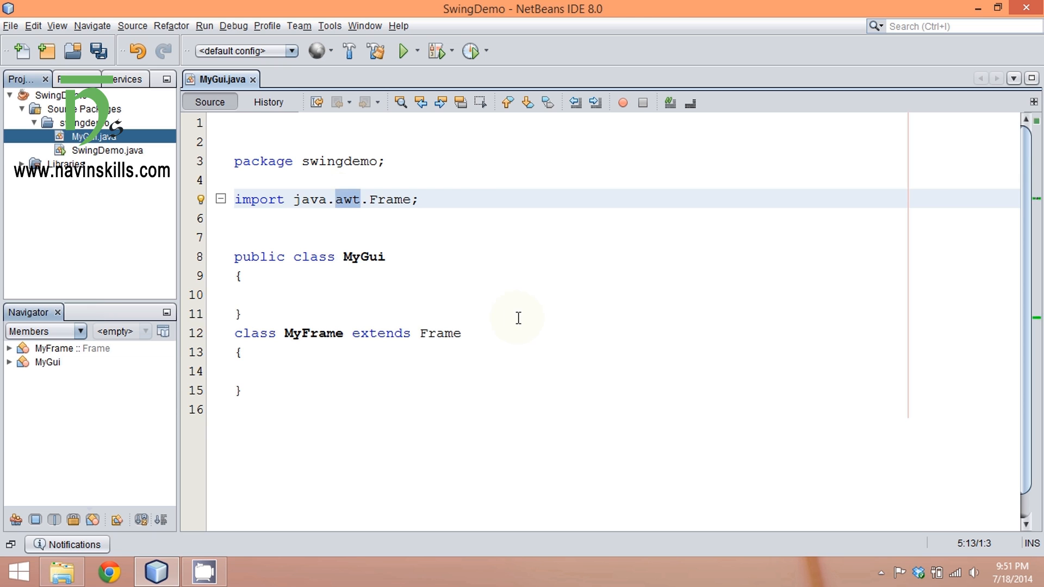
left_click(333, 371)
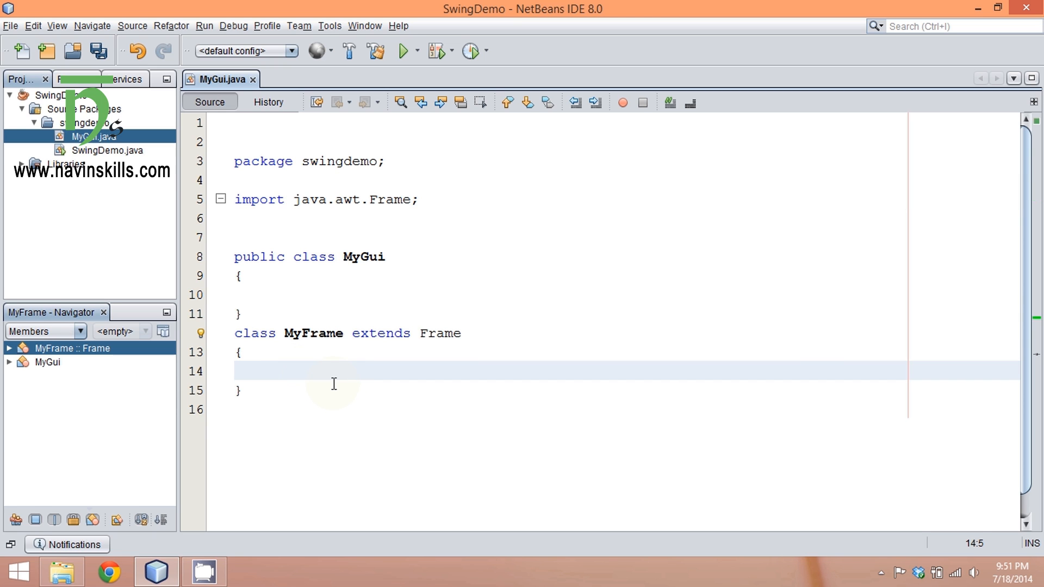
type("pub")
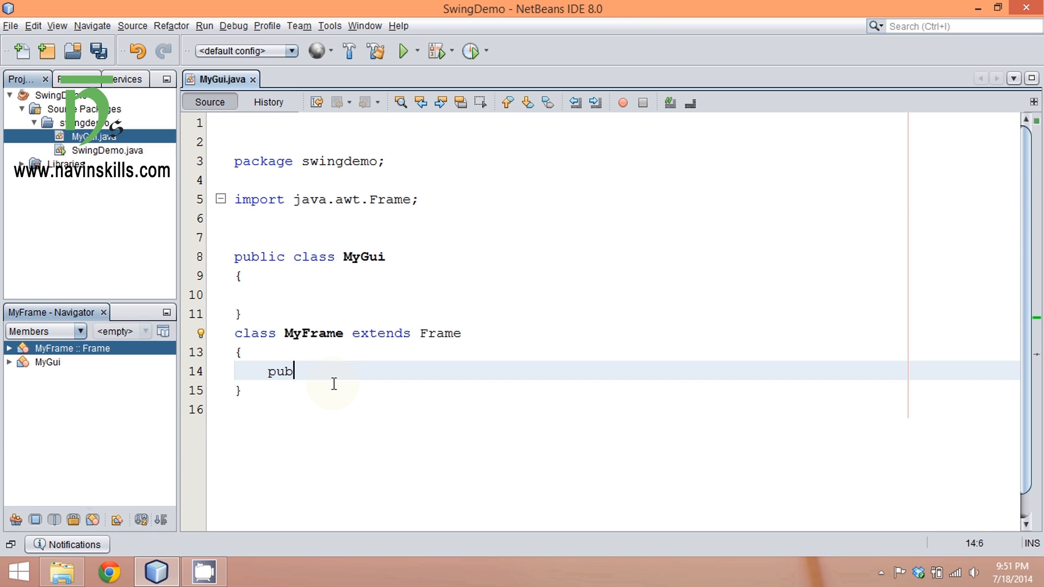
- Add an empty public MyFrame() constructor and a psvm main method containing new MyFrame();
type("lic M")
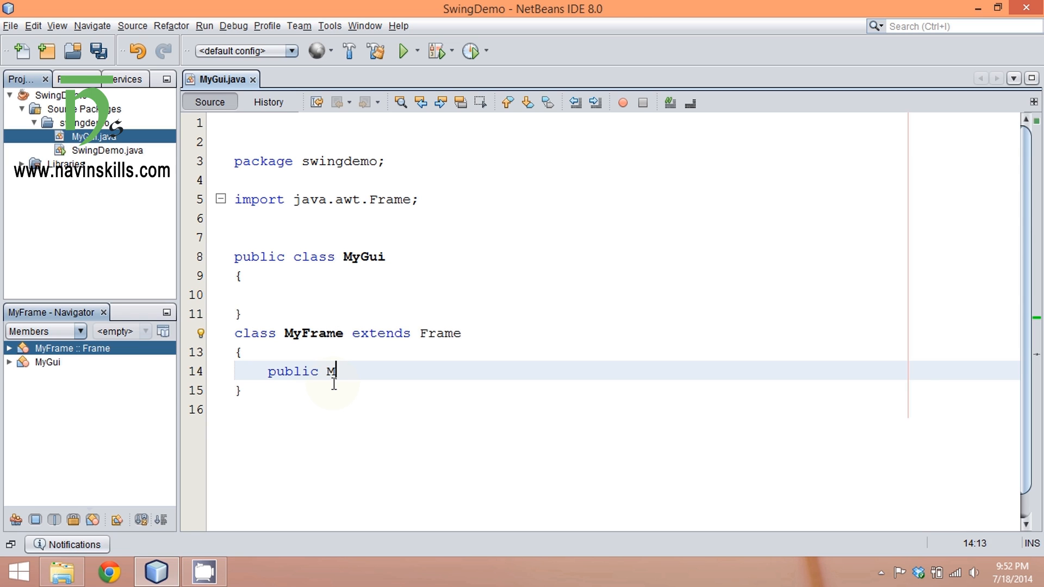
type("yFrame(){")
left_click(569, 295)
type("psvm")
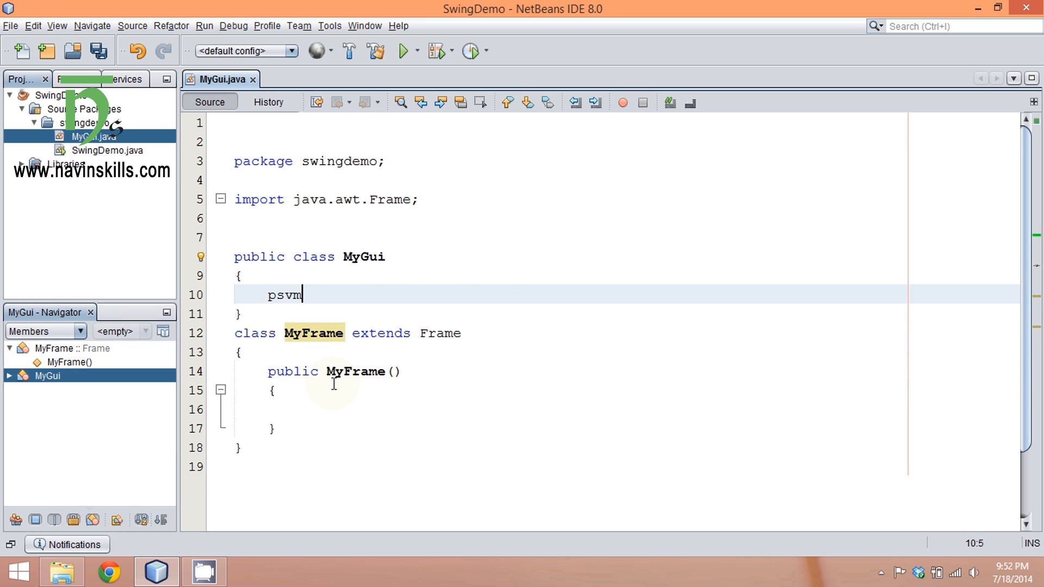
key("Tab")
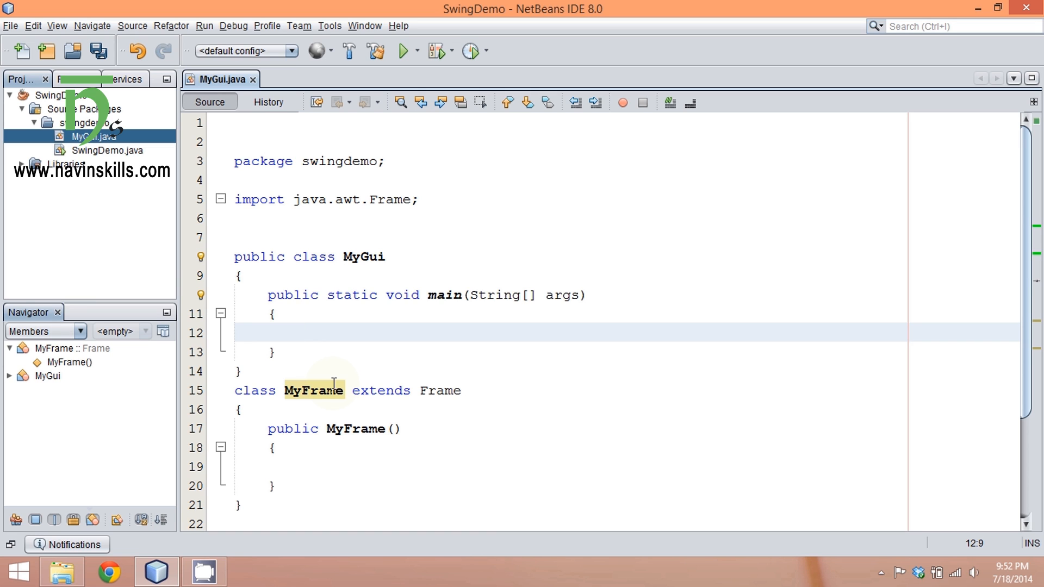
type("ne")
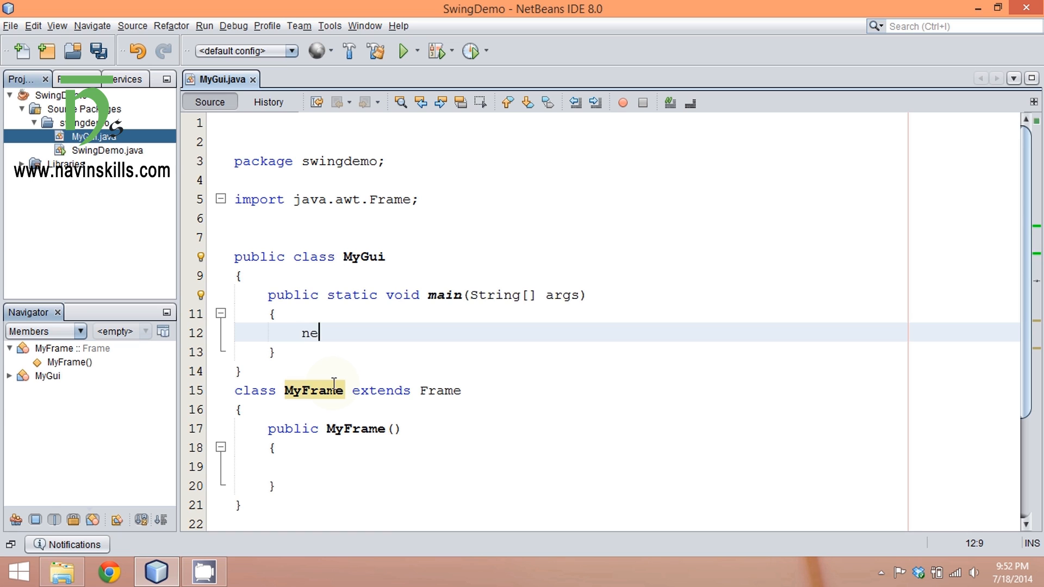
type("w MyFram")
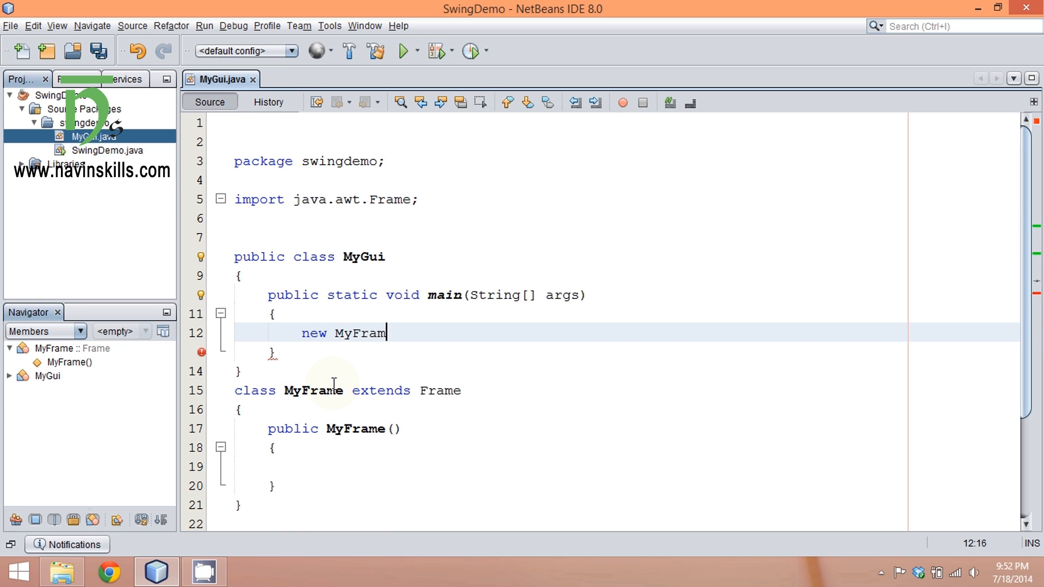
type("e();")
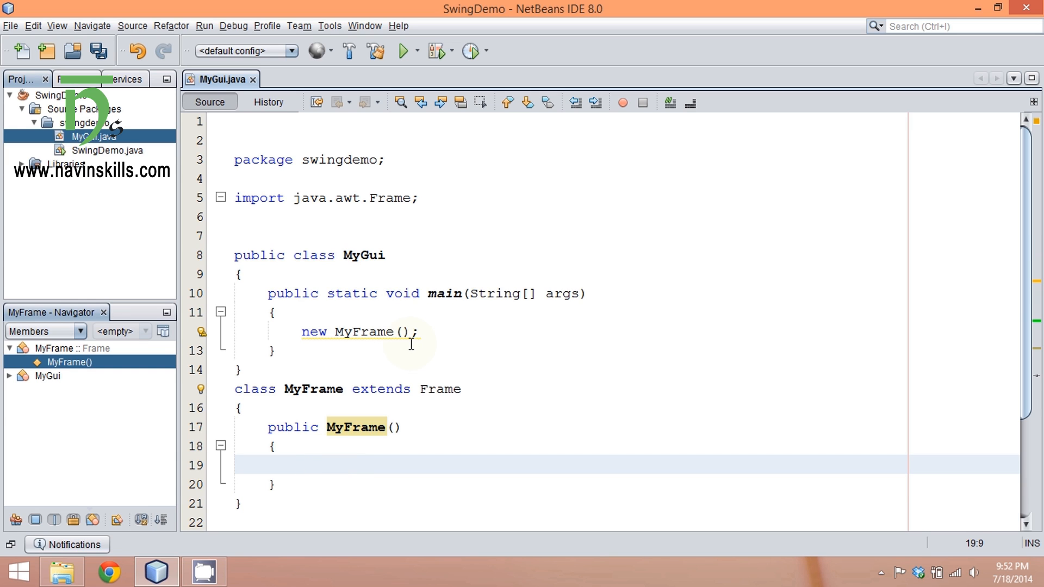
- Run MyGui.java with Run File from the editor's context menu
right_click(409, 349)
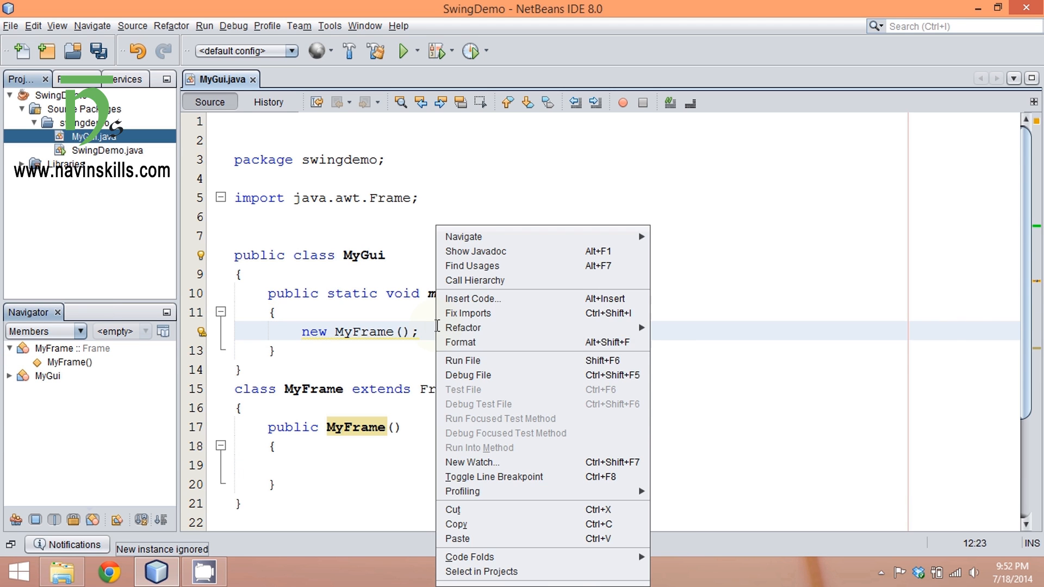
left_click(463, 360)
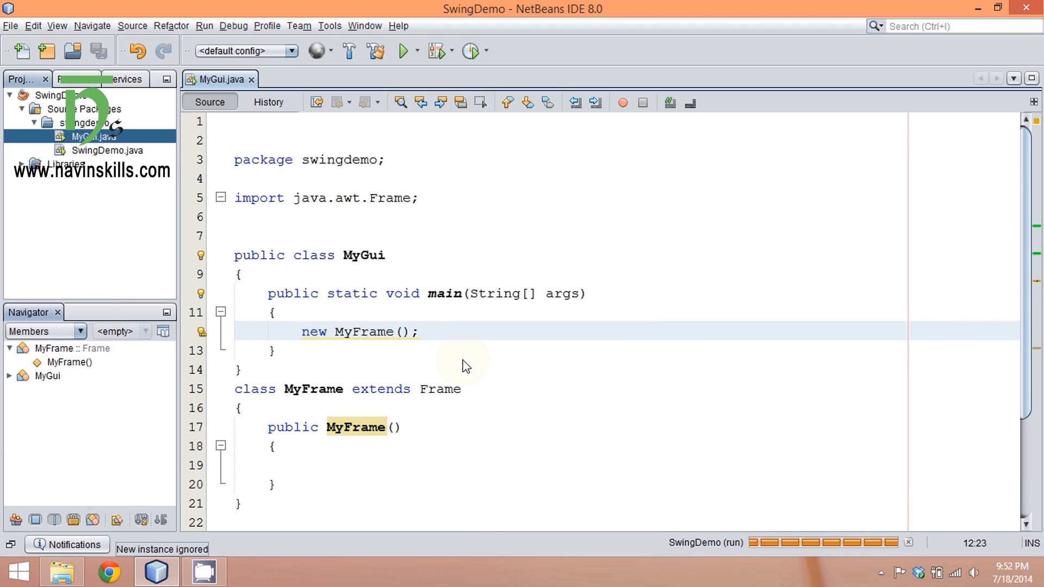
left_click(399, 50)
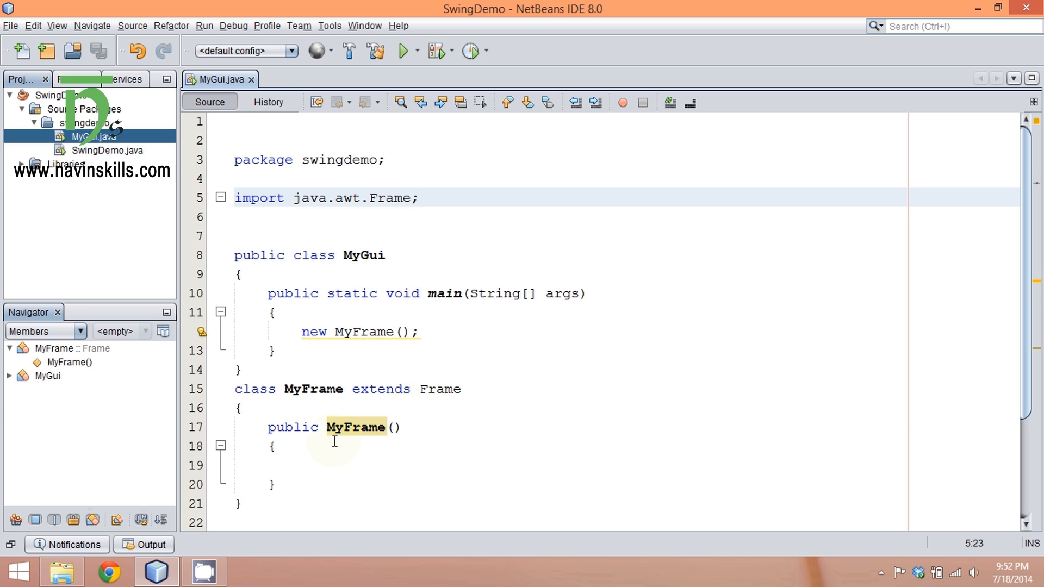
- Write setVisible(true); inside the MyFrame constructor body
left_click(306, 465)
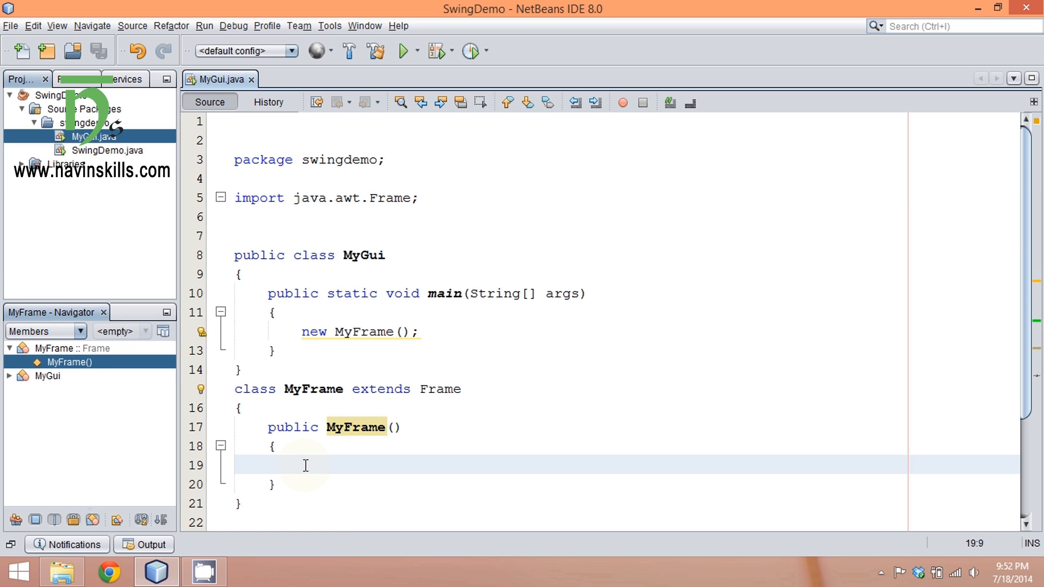
type("se")
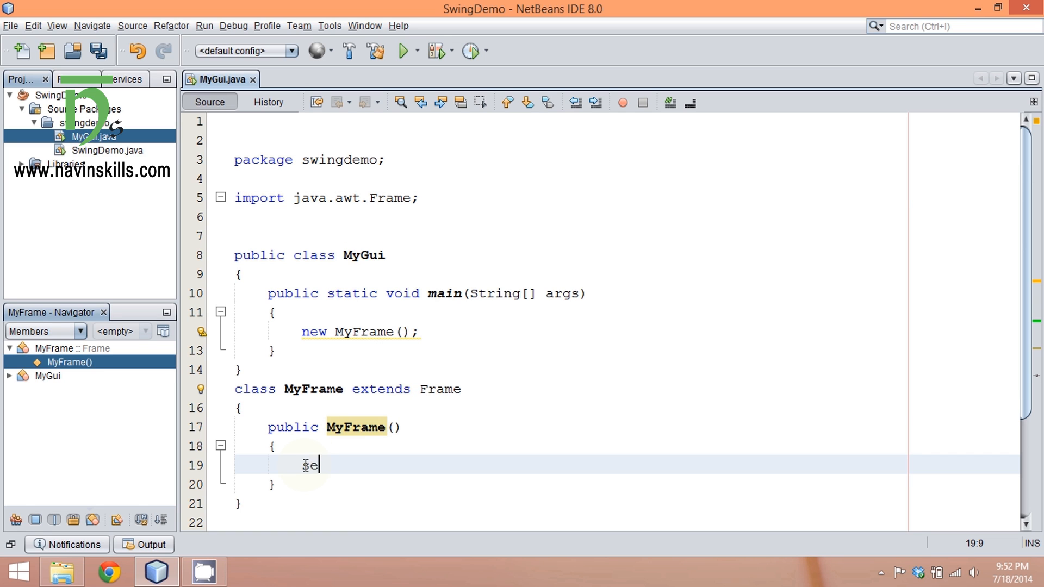
type("tVisi")
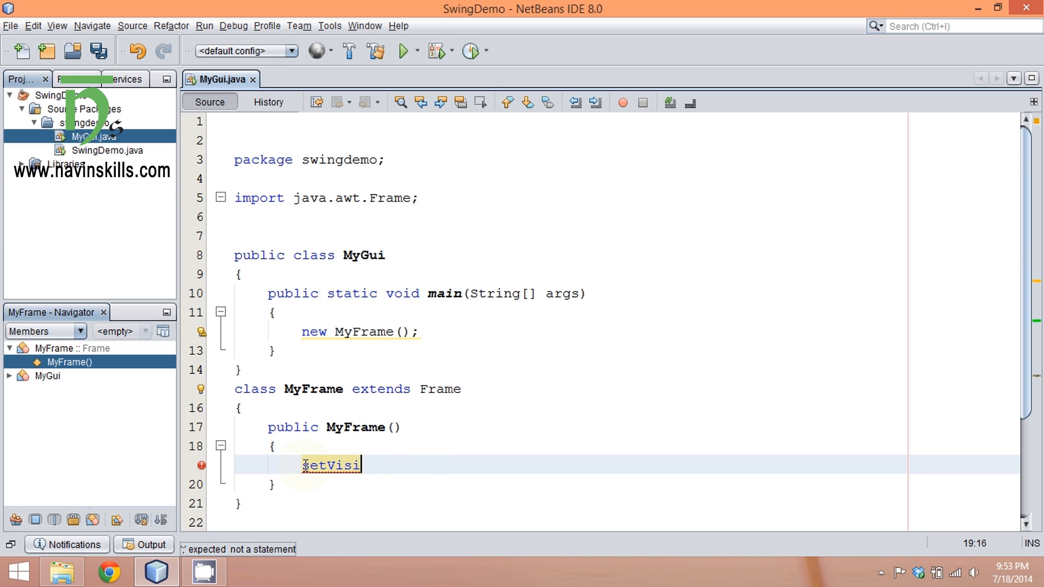
type("ble(true);")
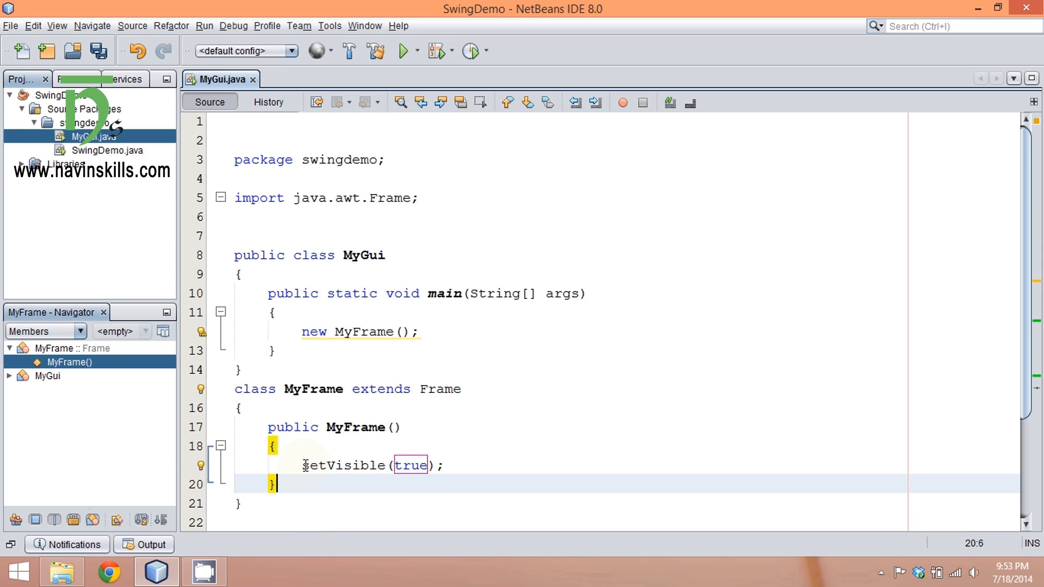
right_click(492, 346)
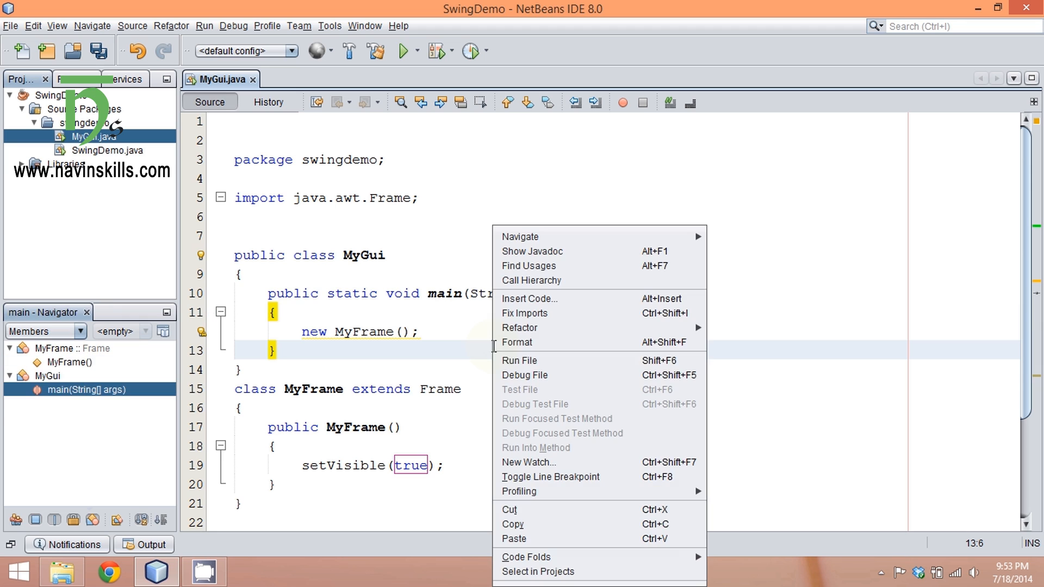
left_click(519, 361)
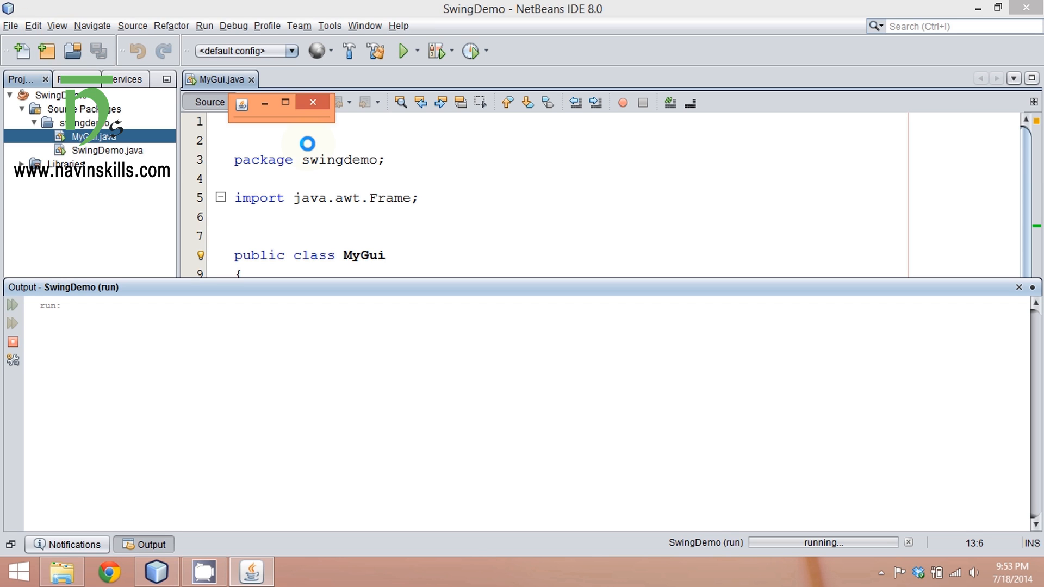
left_click_drag(280, 107, 451, 250)
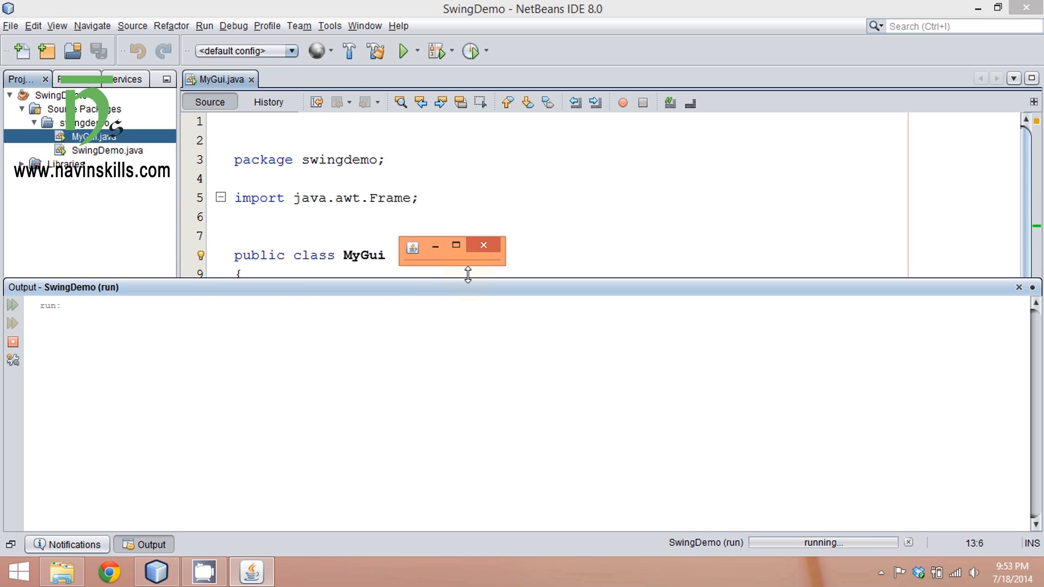
mouse_move(438, 261)
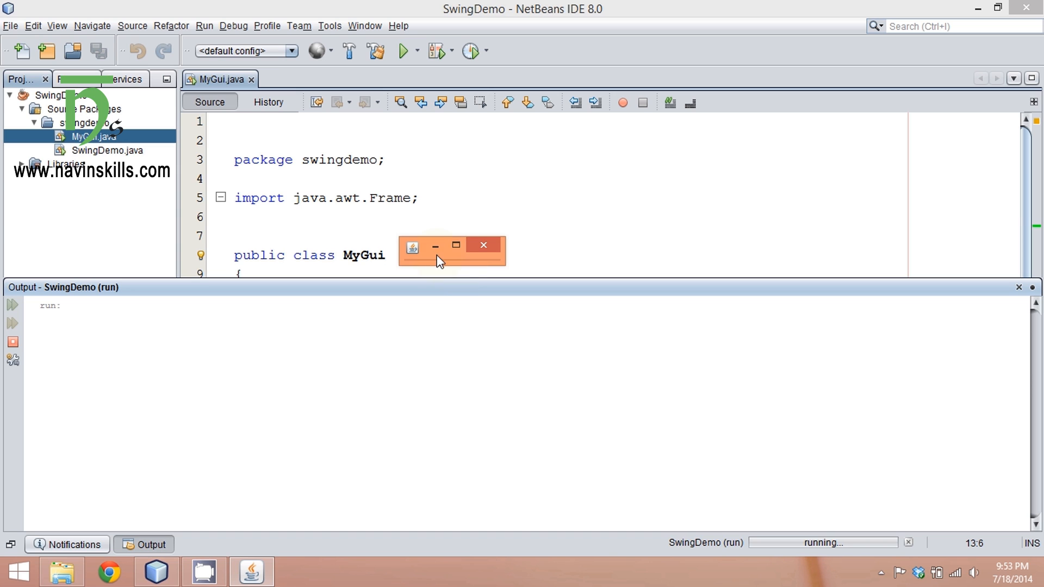
left_click(456, 246)
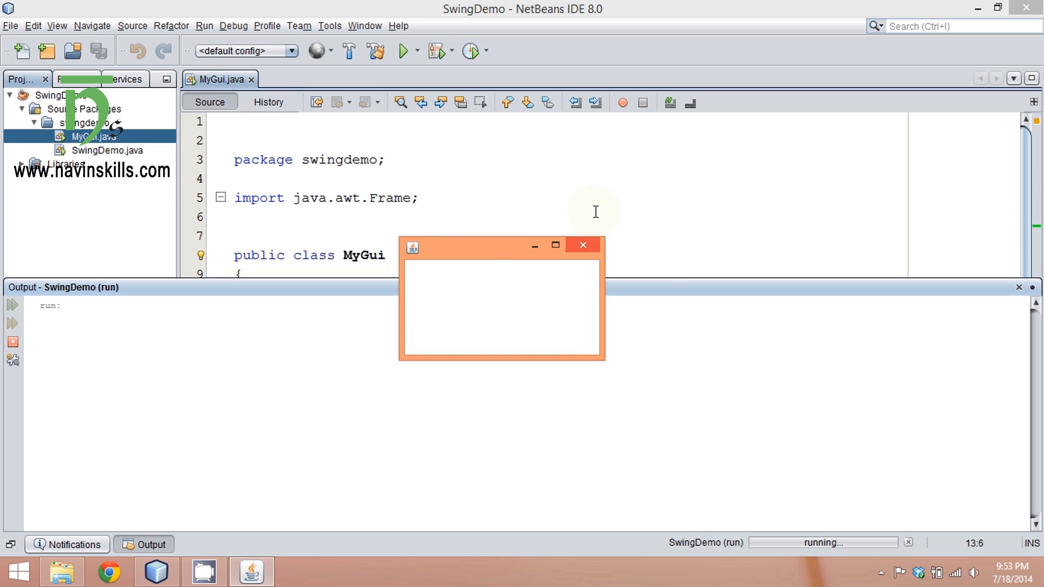
mouse_move(583, 246)
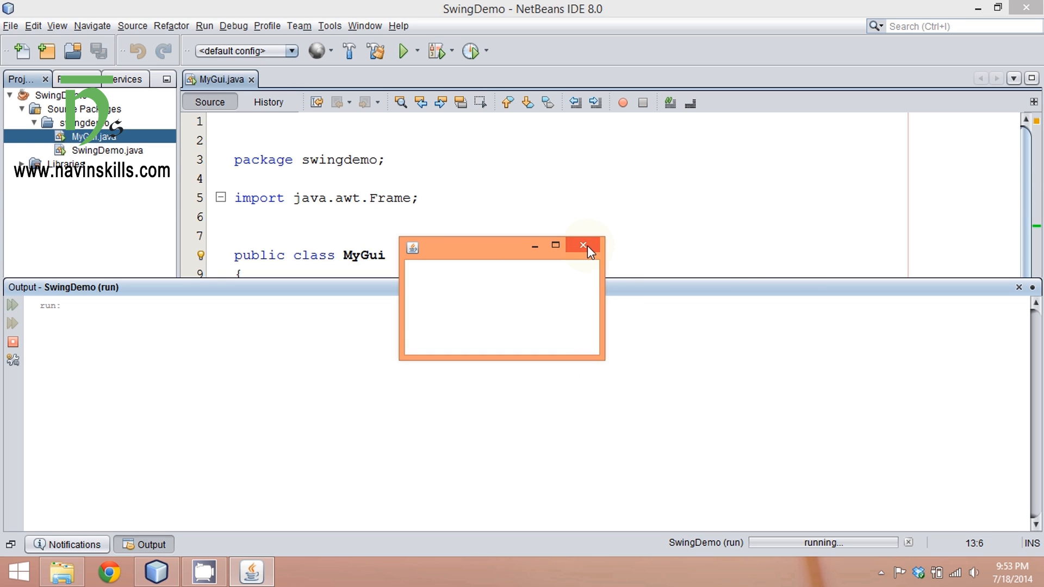
mouse_move(16, 361)
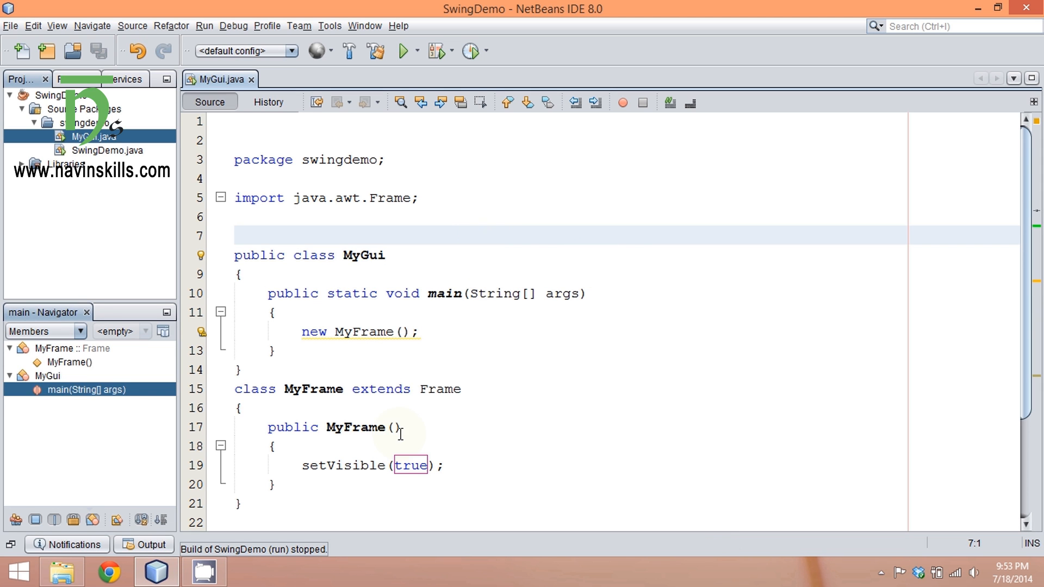
- Add setSize(400,400); below setVisible(true) in the MyFrame constructor
type("set")
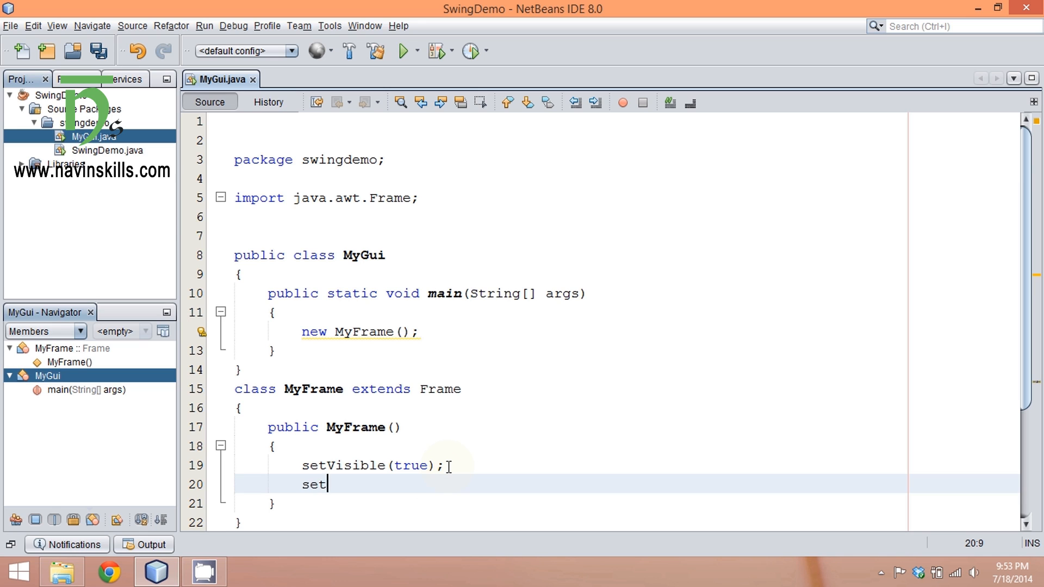
type("Size()")
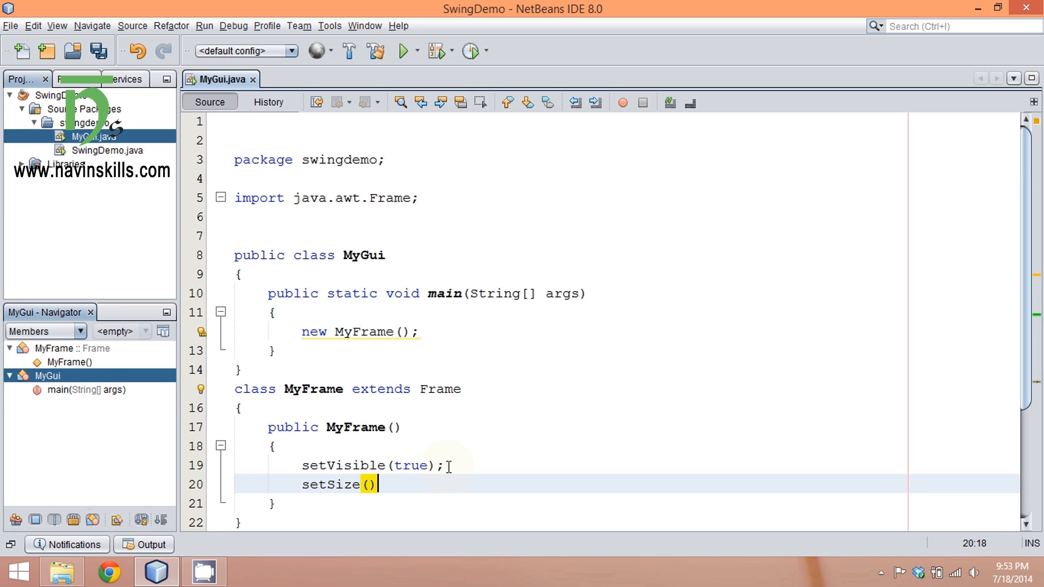
type(";")
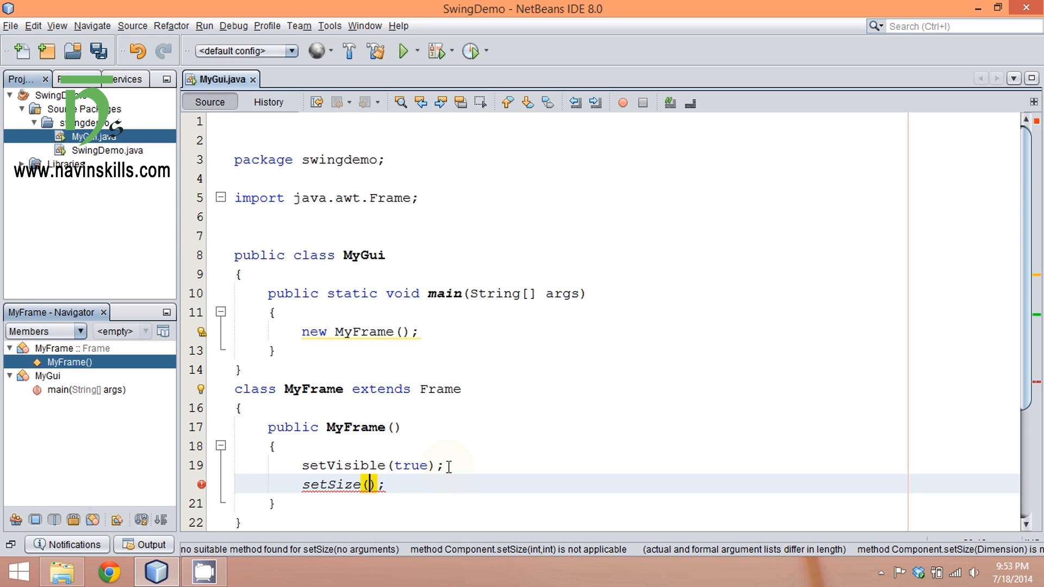
type("400")
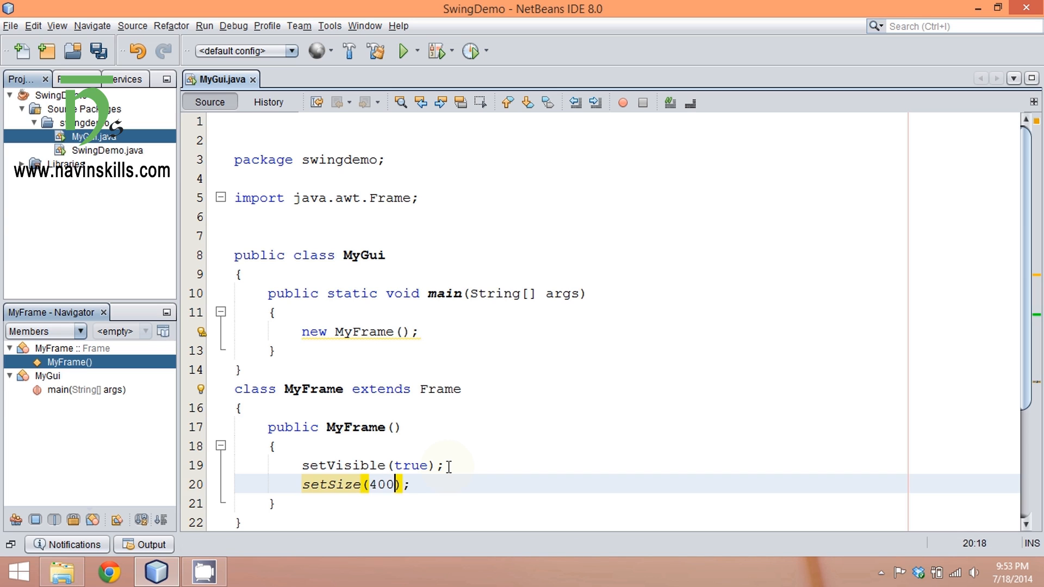
type(",400")
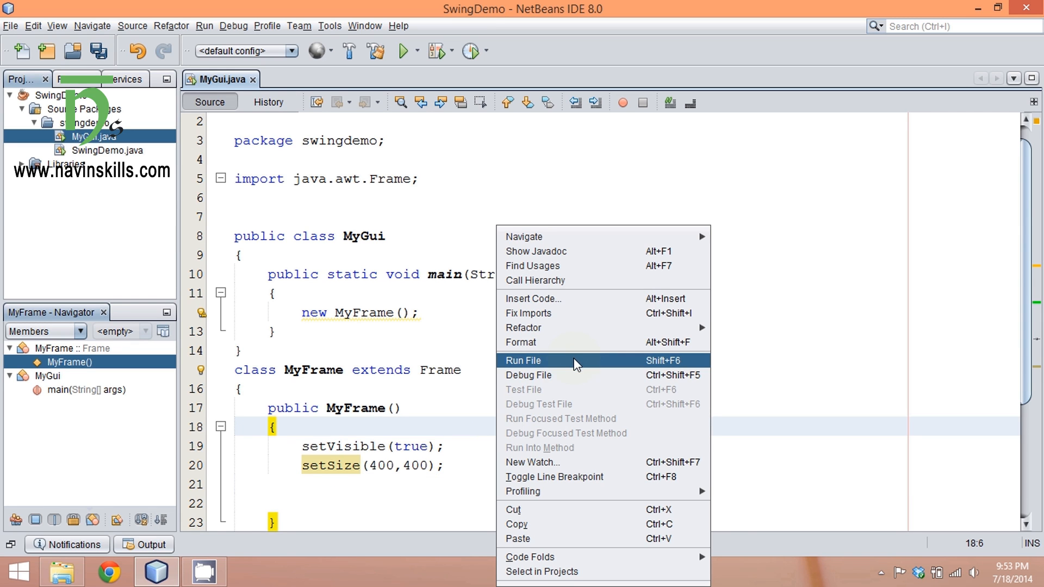
- Run MyGui.java again to show the 400x400 empty frame
left_click(523, 360)
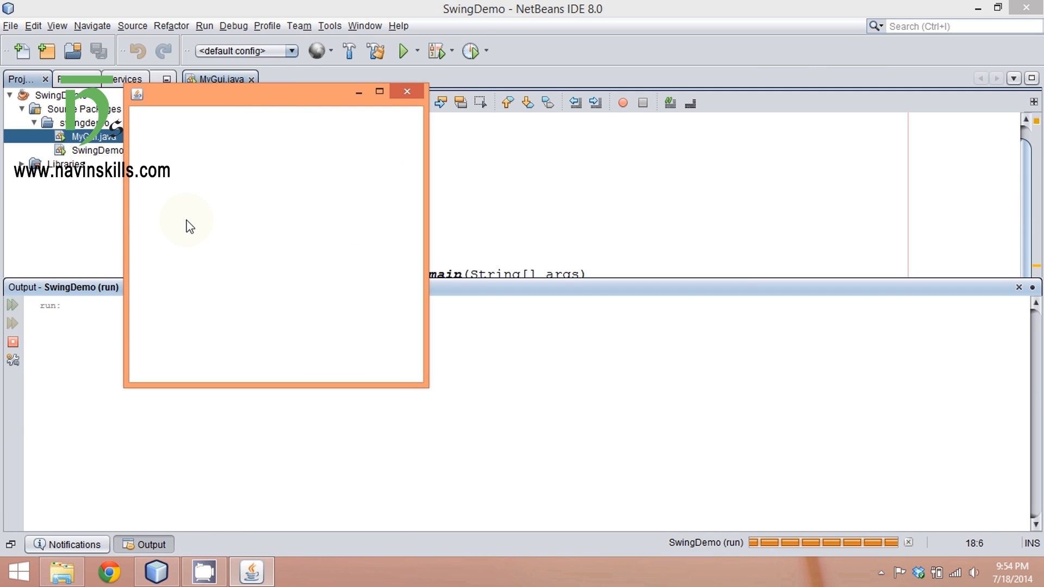
mouse_move(256, 342)
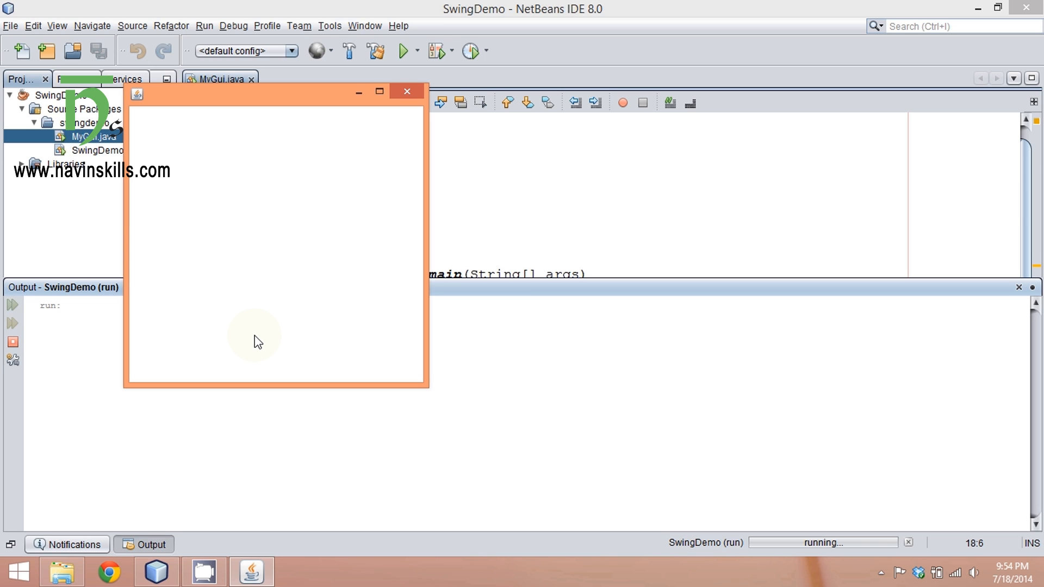
mouse_move(274, 322)
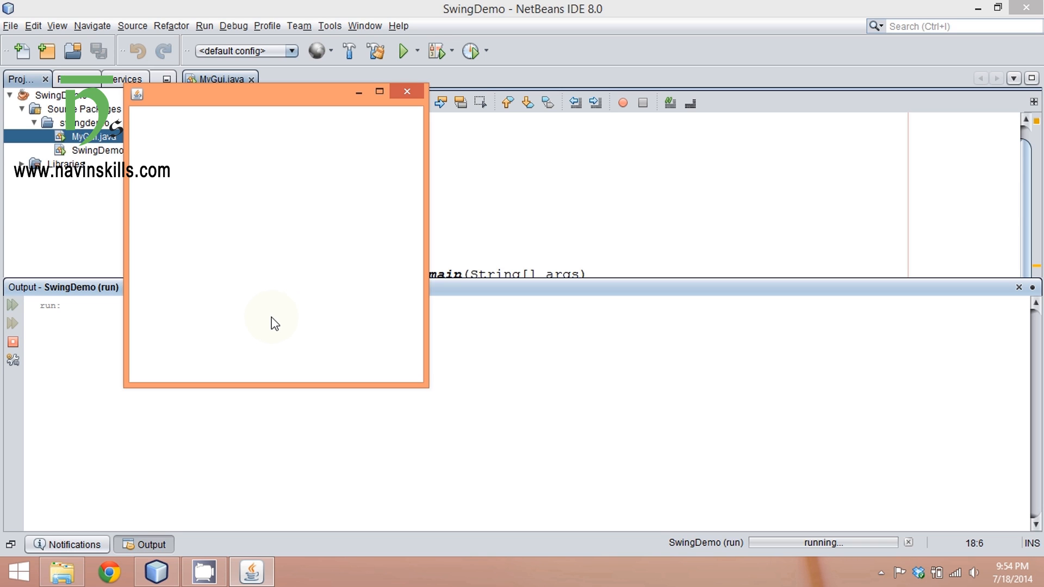